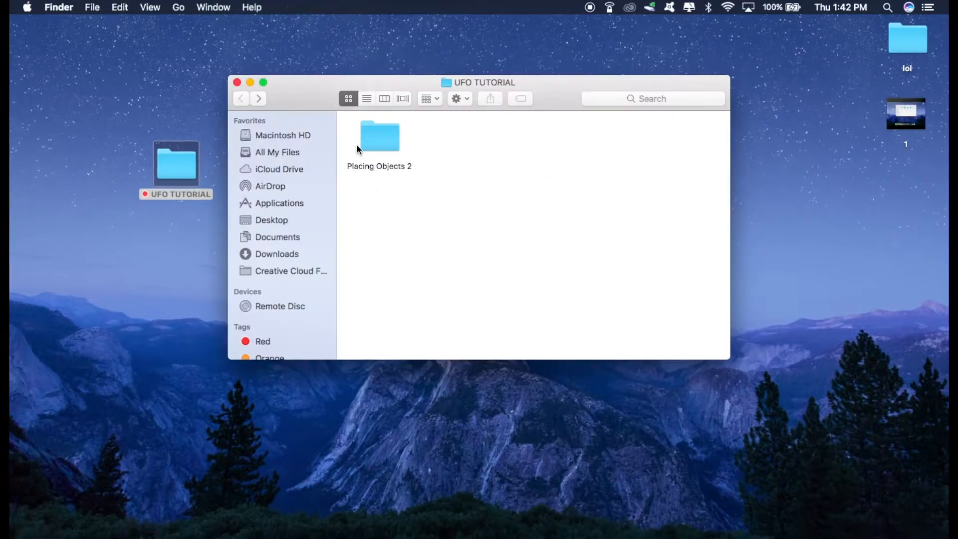
mouse_move(371, 153)
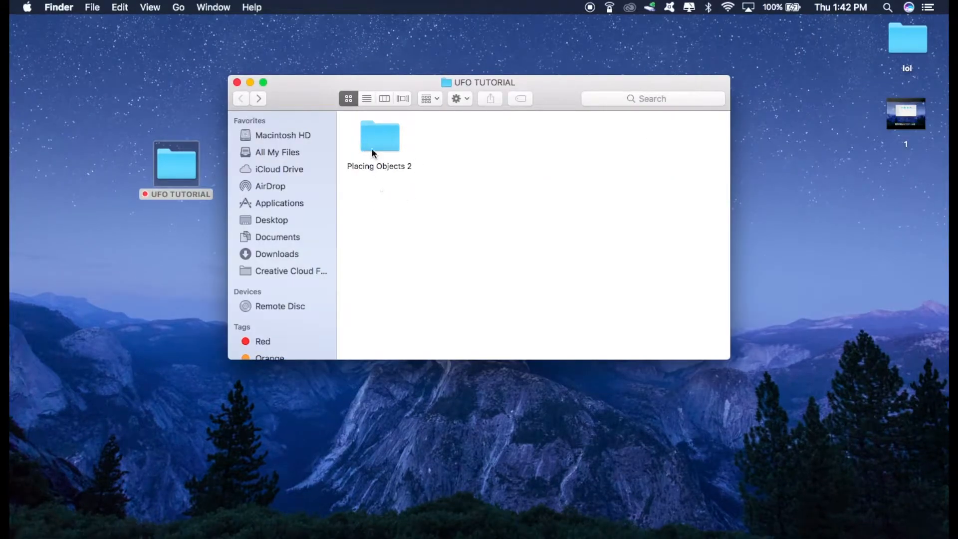
mouse_move(395, 256)
text(free)
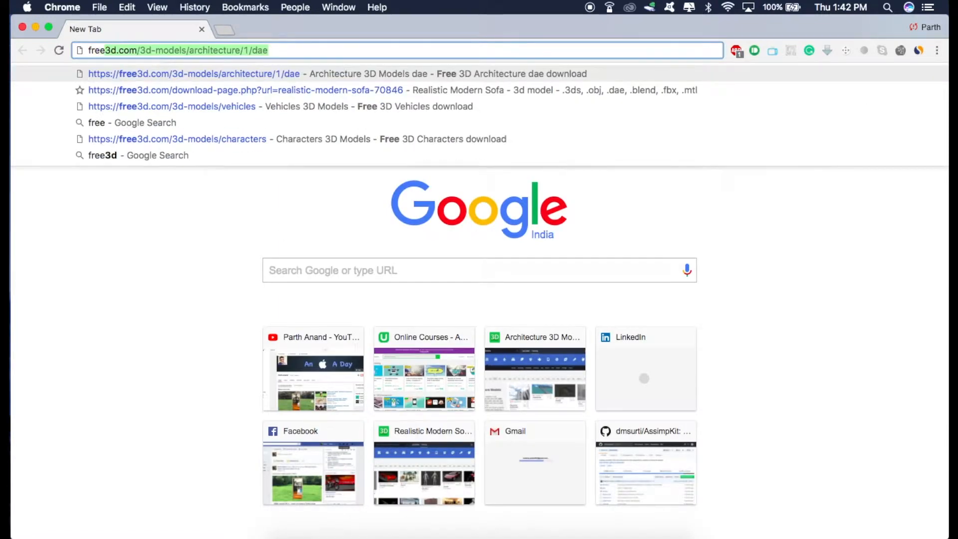
Step: Search Free3D for "ufo" models and browse the results
click(193, 73)
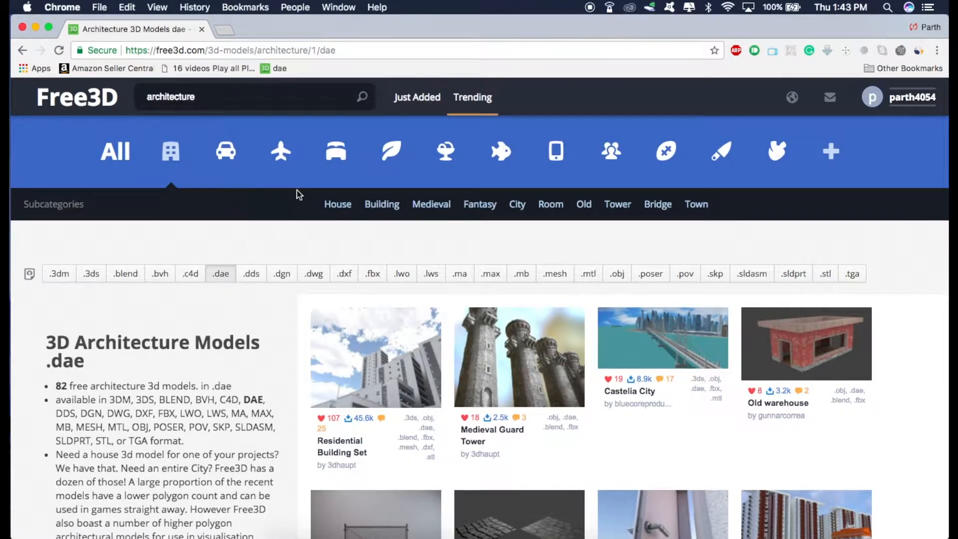
mouse_move(249, 362)
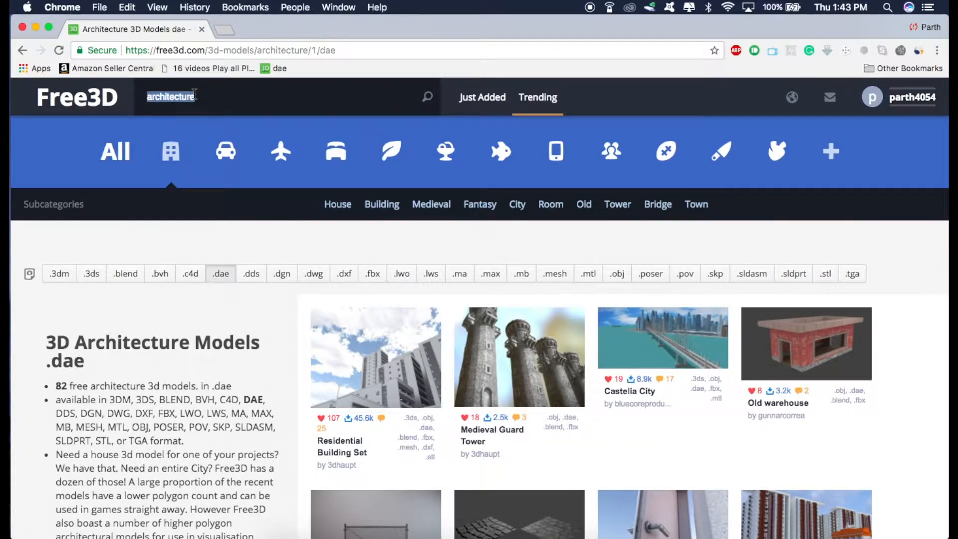
text(ufo)
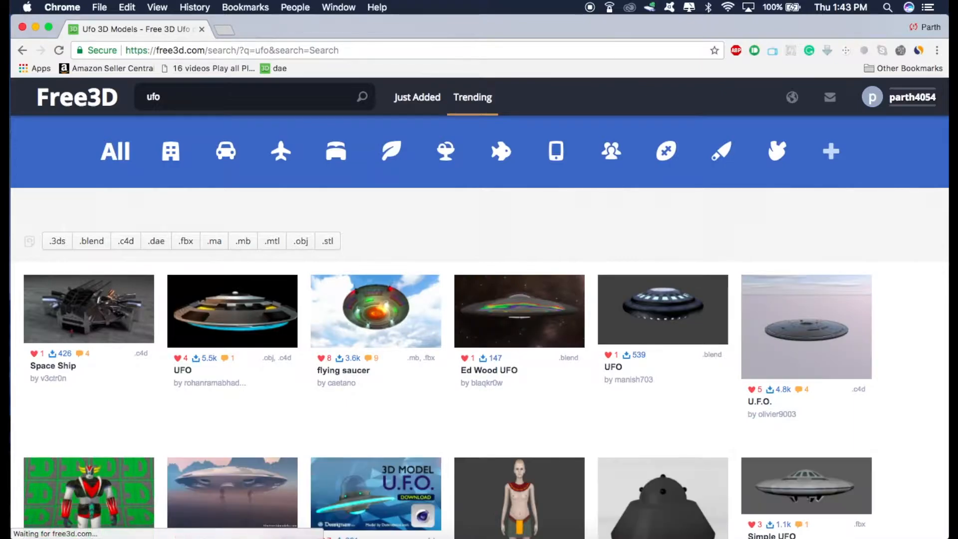
scroll(down, 3)
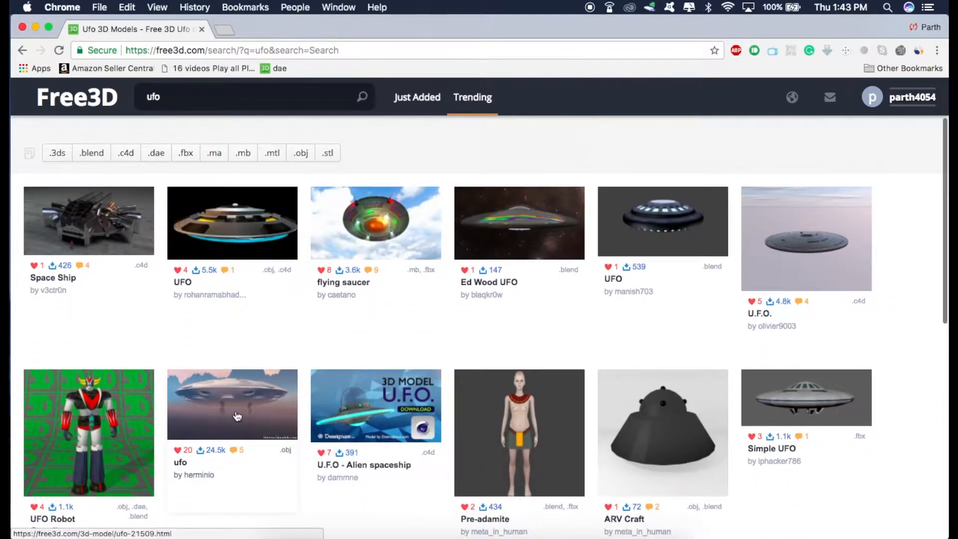
scroll(down, 3)
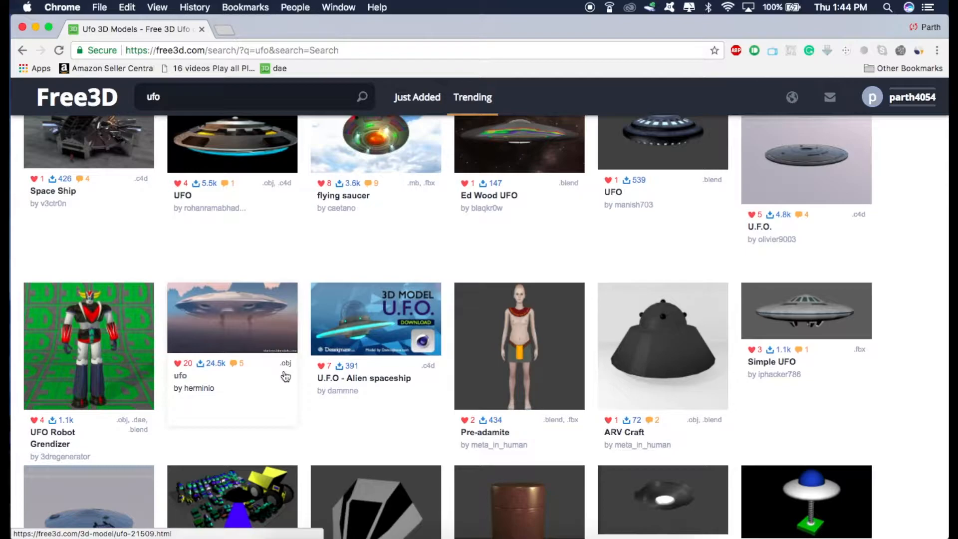
mouse_move(247, 330)
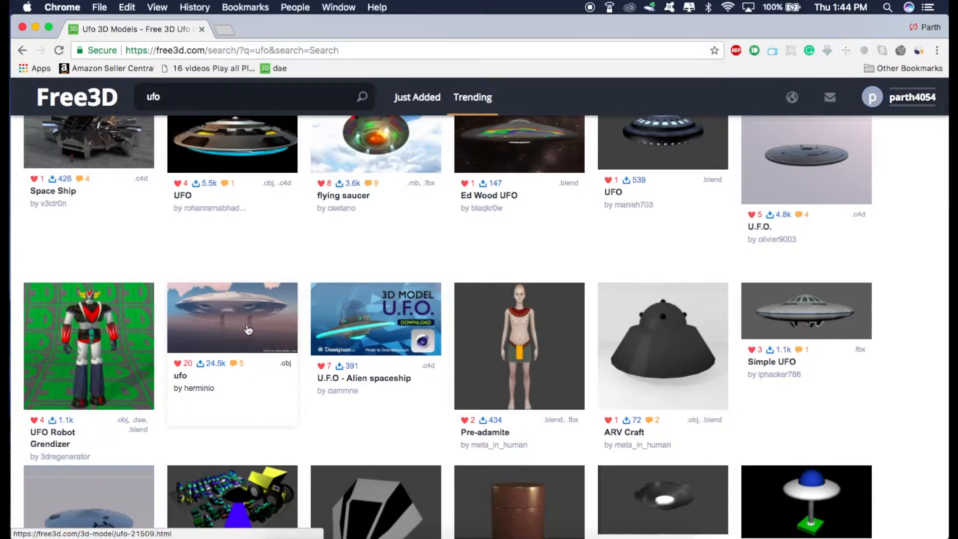
mouse_move(253, 348)
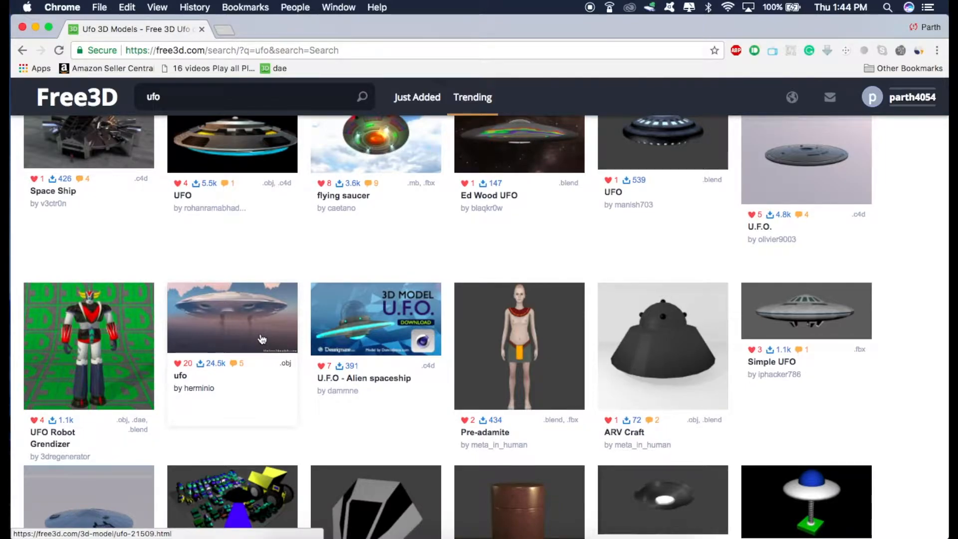
mouse_move(227, 320)
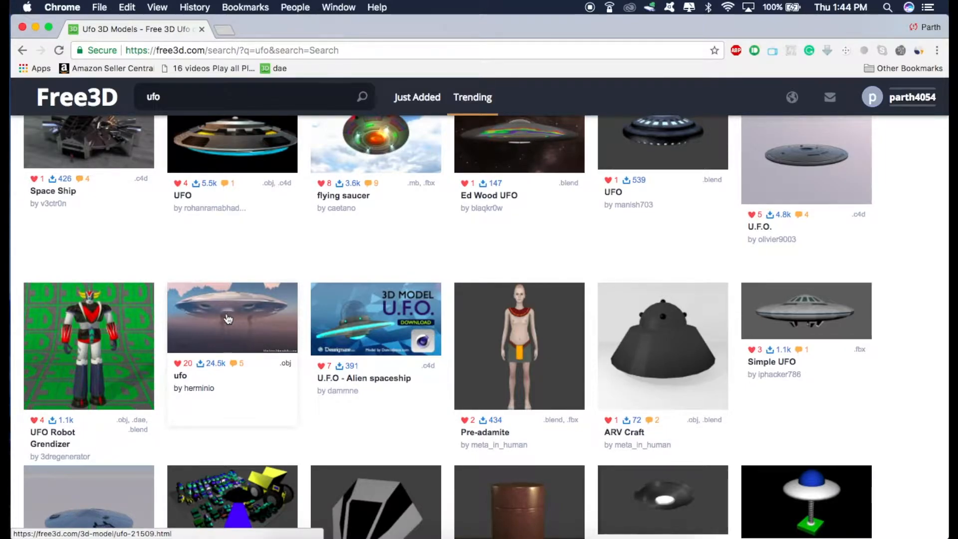
Step: Choose the ufo saucer model, upvote it and download it as an .obj file
click(233, 317)
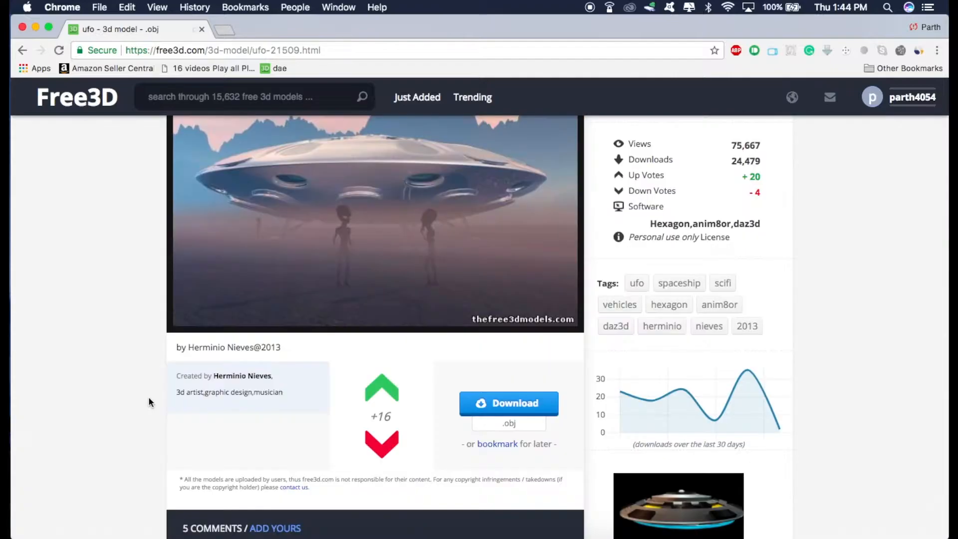
mouse_move(381, 389)
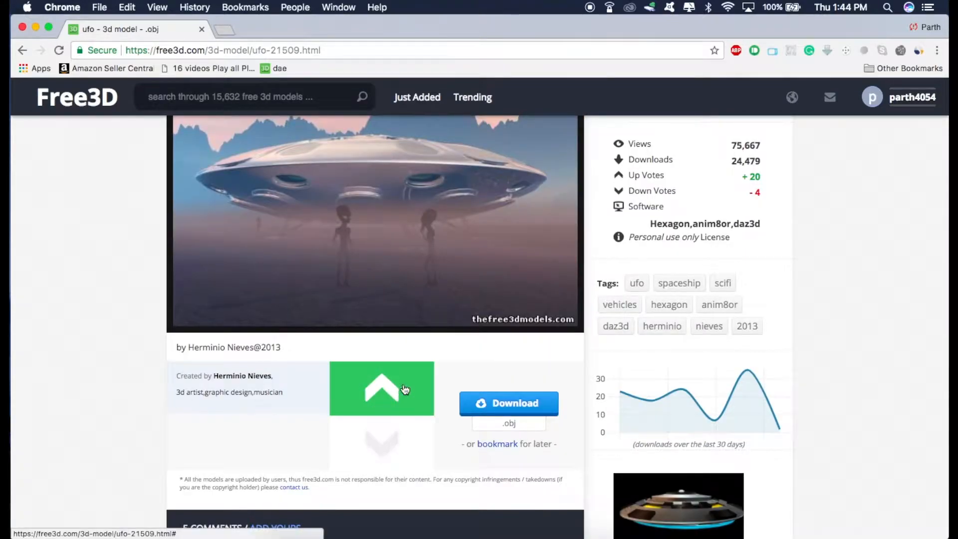
click(380, 388)
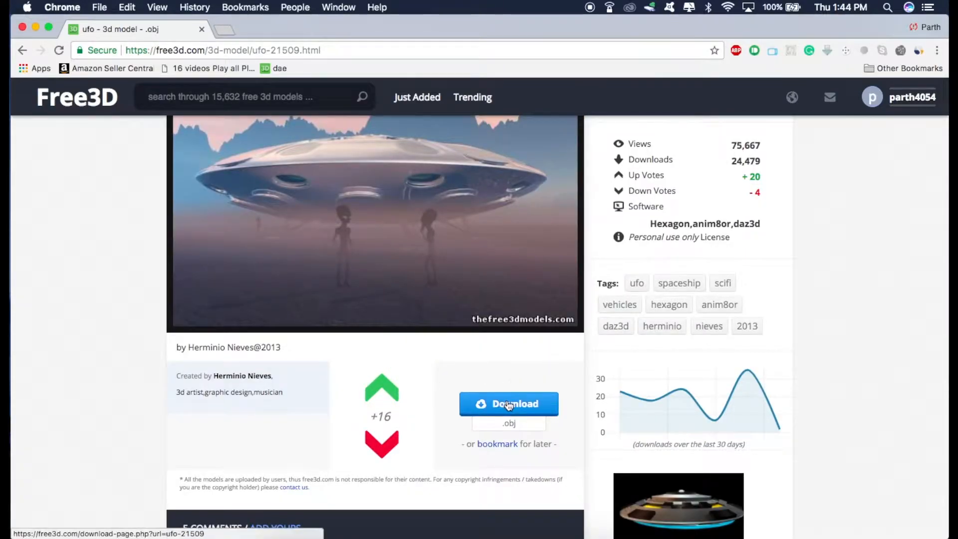
click(509, 404)
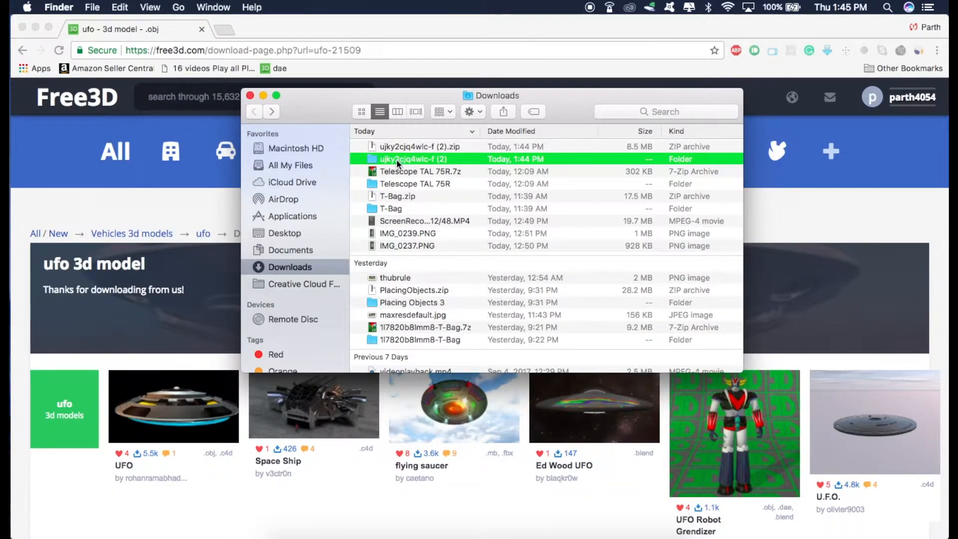
Step: Drill into the downloaded Flying Disk folder and single out flying Disk flying.obj
double_click(414, 159)
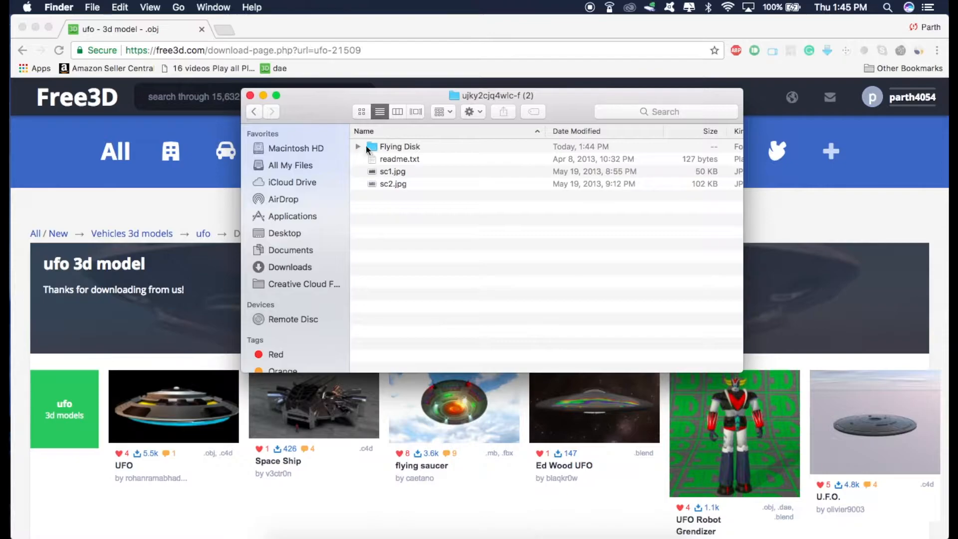
double_click(401, 146)
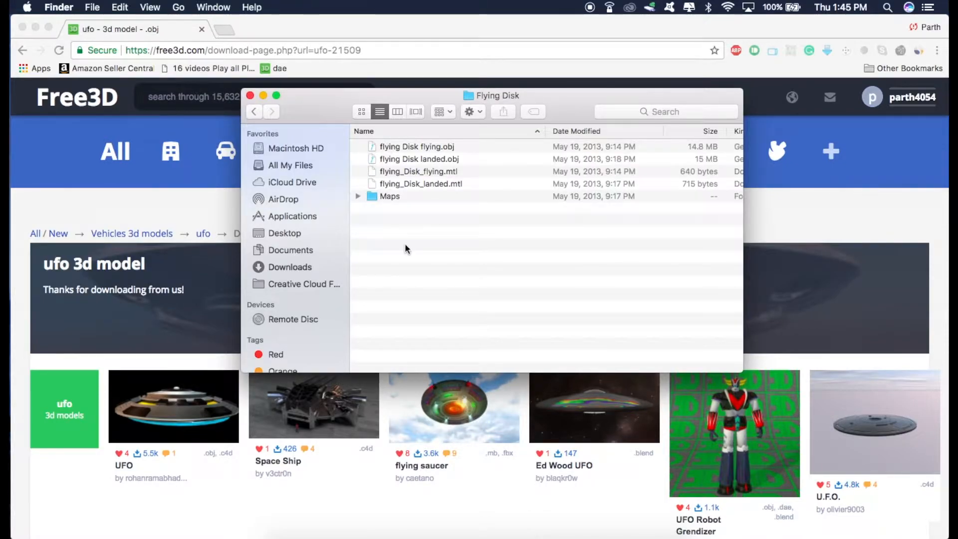
mouse_move(392, 149)
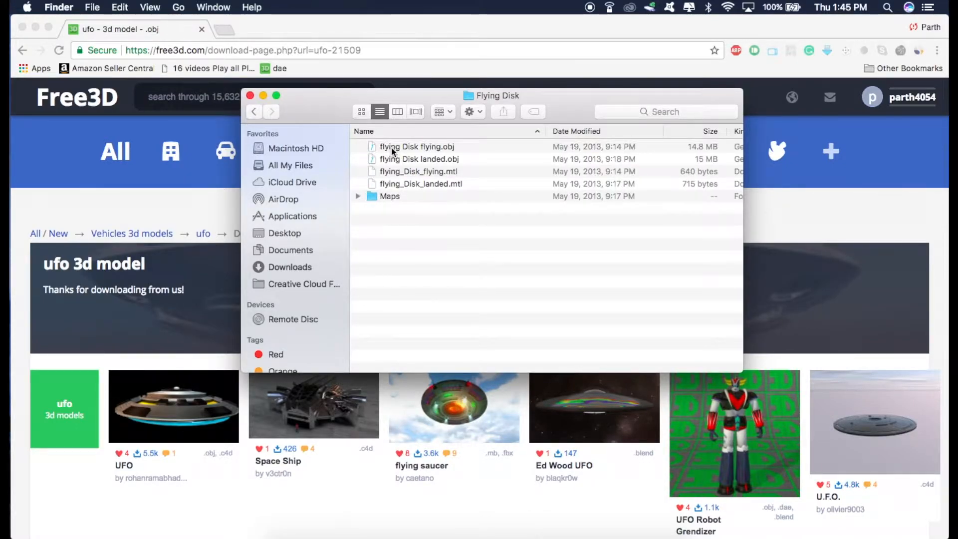
click(417, 146)
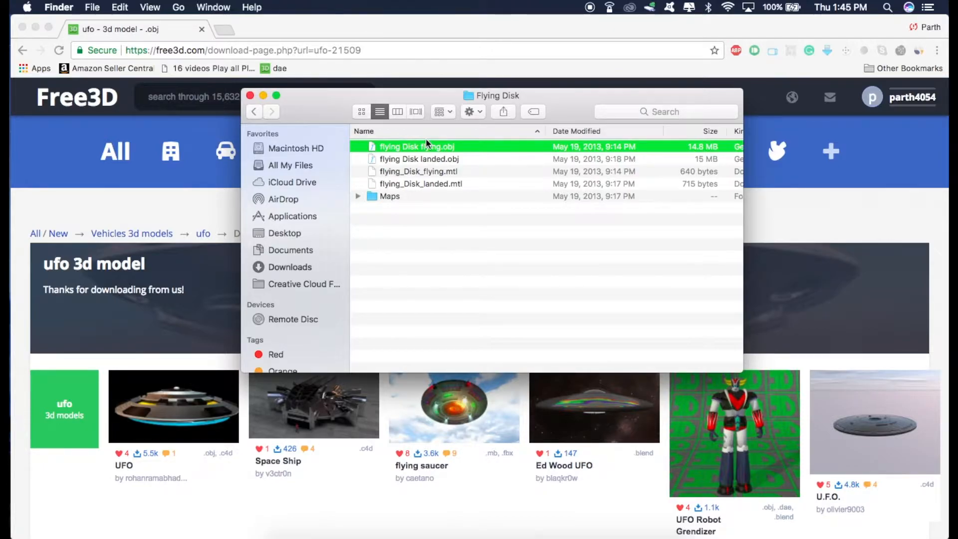
mouse_move(227, 31)
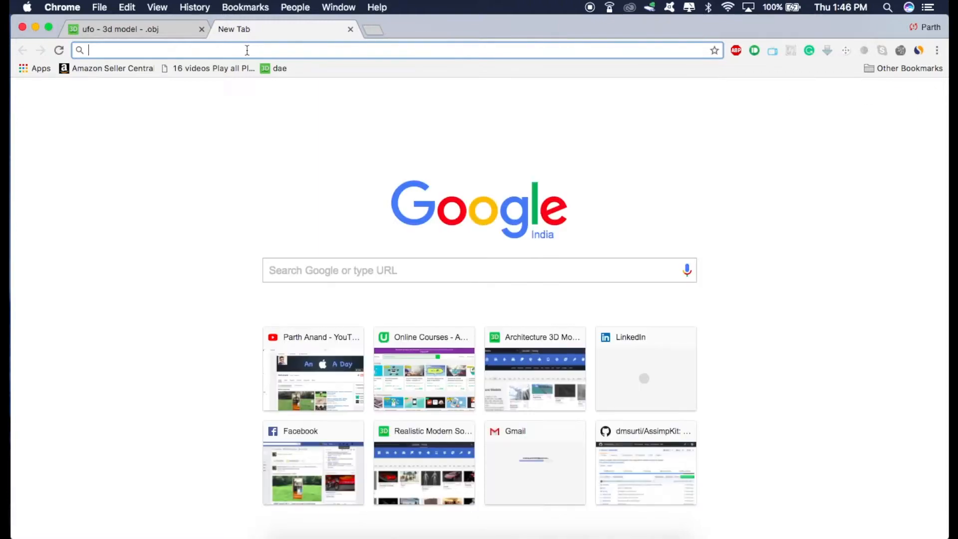
text(https://www.blender.org)
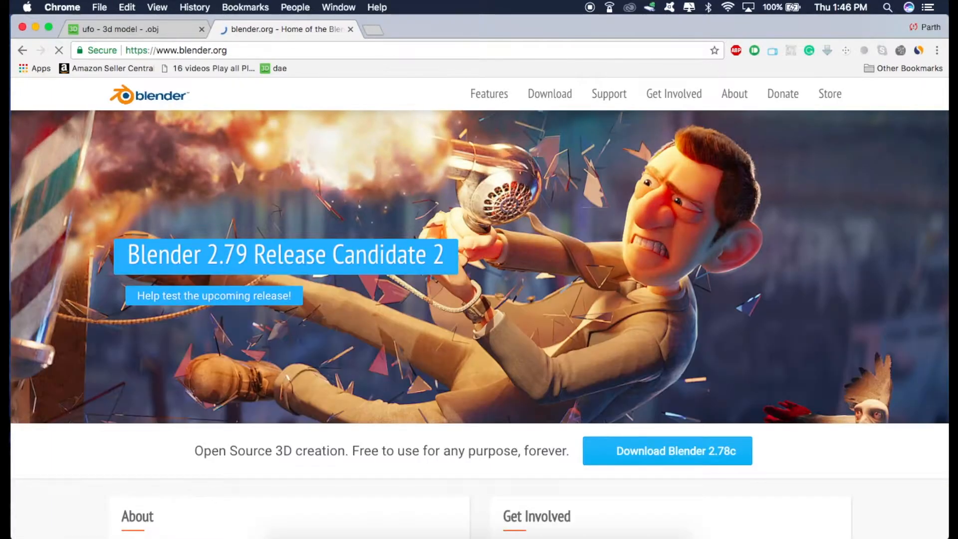
scroll(down, 3)
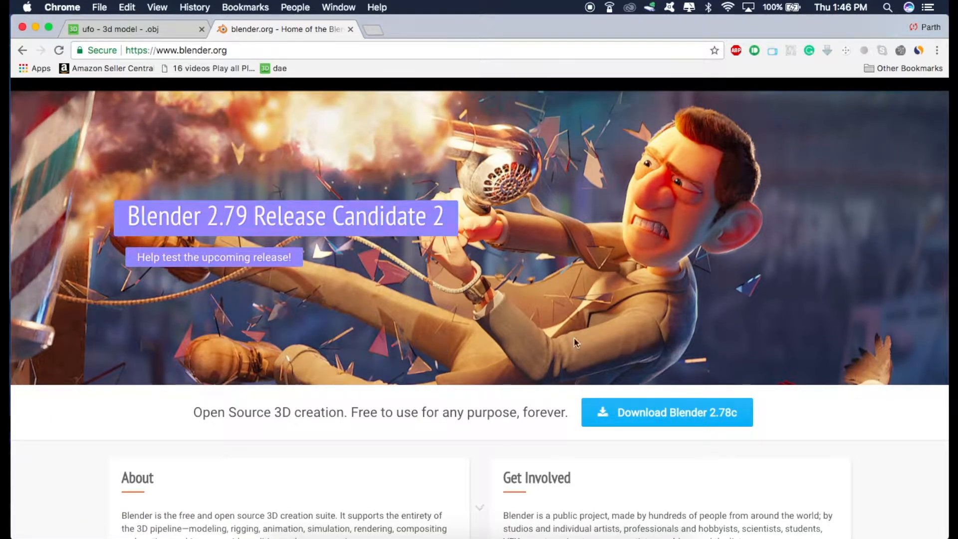
click(666, 412)
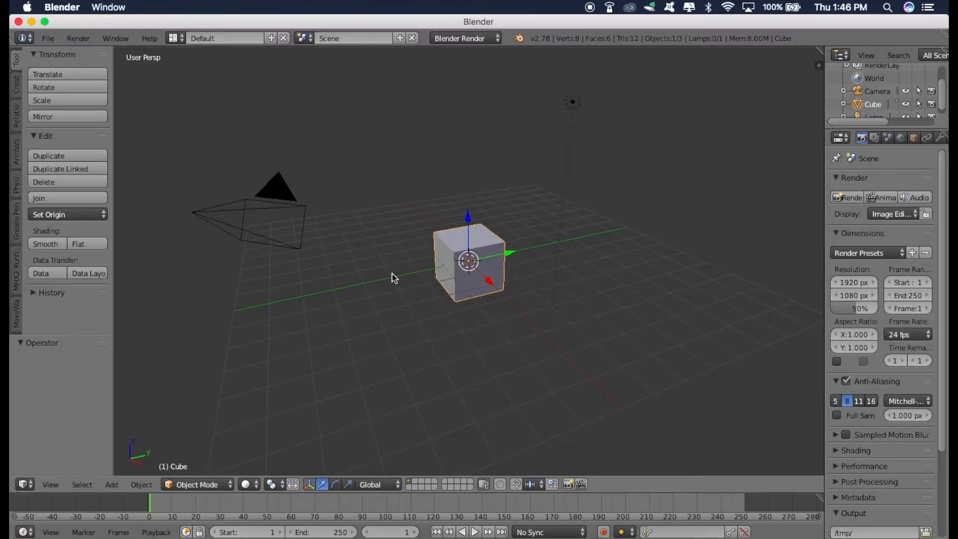
mouse_move(547, 179)
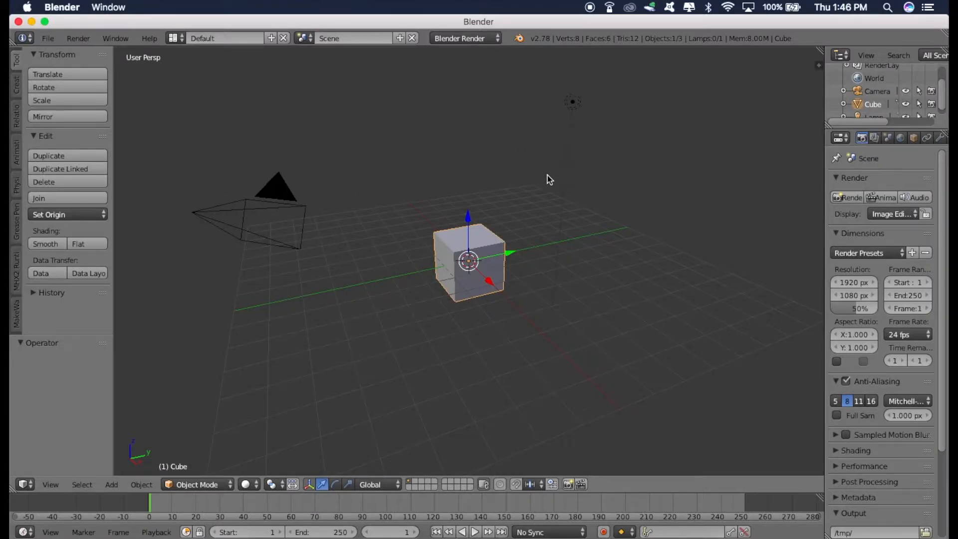
mouse_move(489, 126)
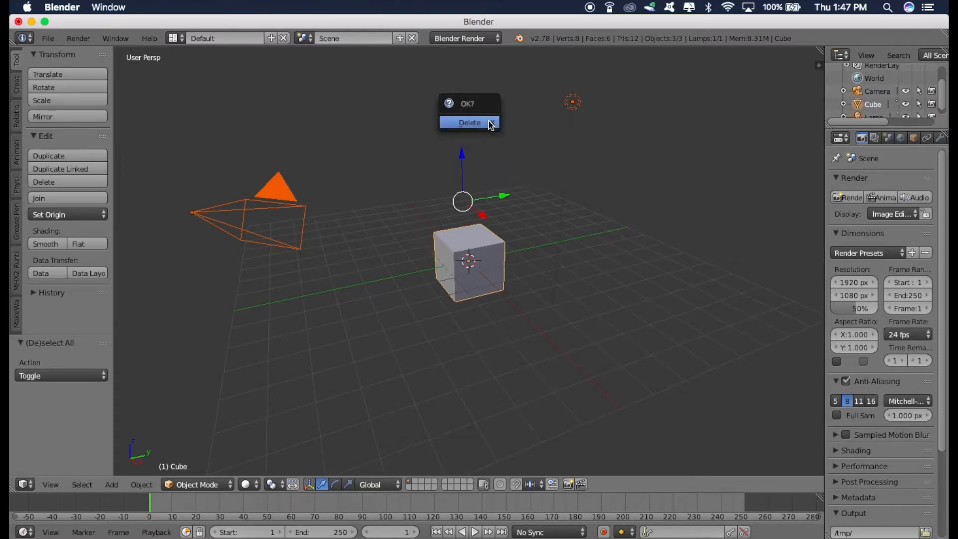
Step: Confirm deleting the default cube, camera and lamp, leaving an empty scene
click(469, 121)
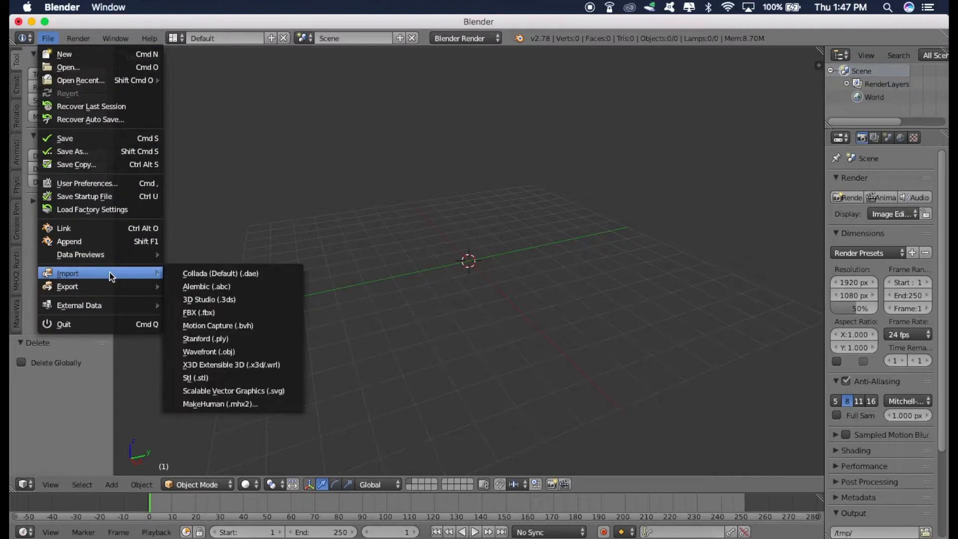
mouse_move(231, 364)
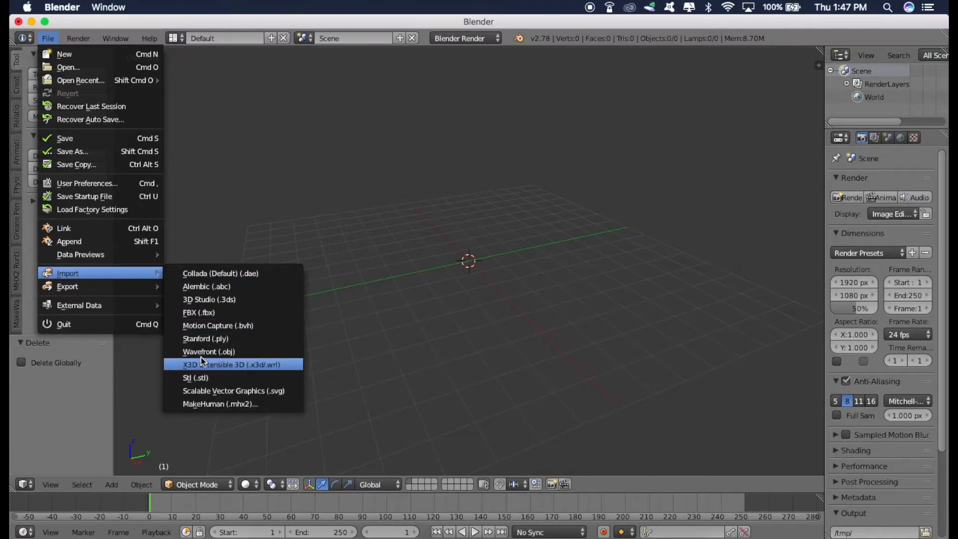
mouse_move(209, 352)
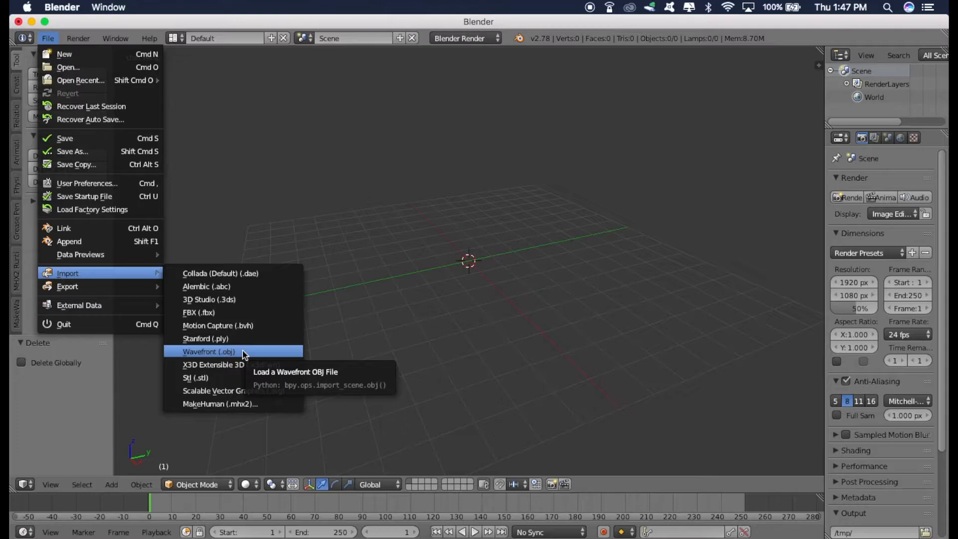
Step: Start a Wavefront OBJ import and navigate into the downloaded Flying Disk folder
click(208, 352)
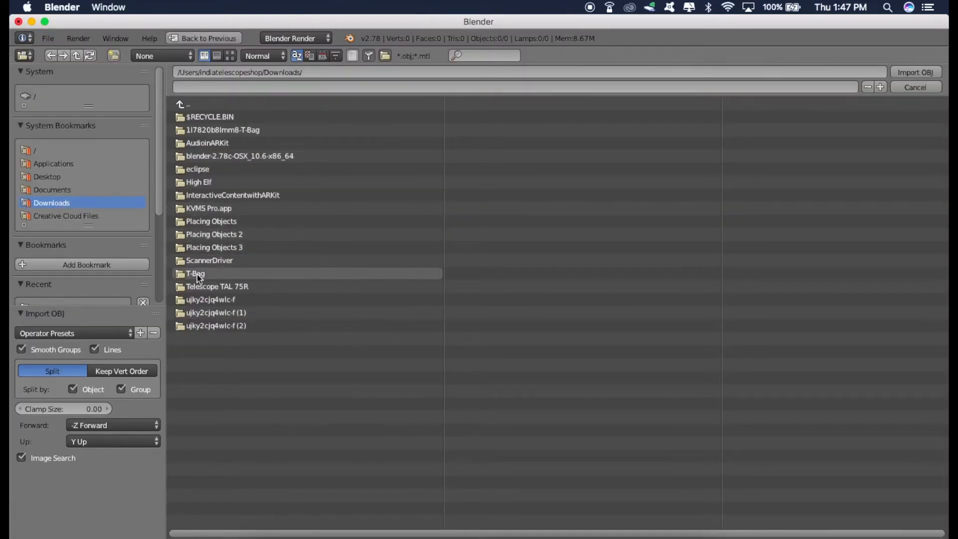
double_click(216, 312)
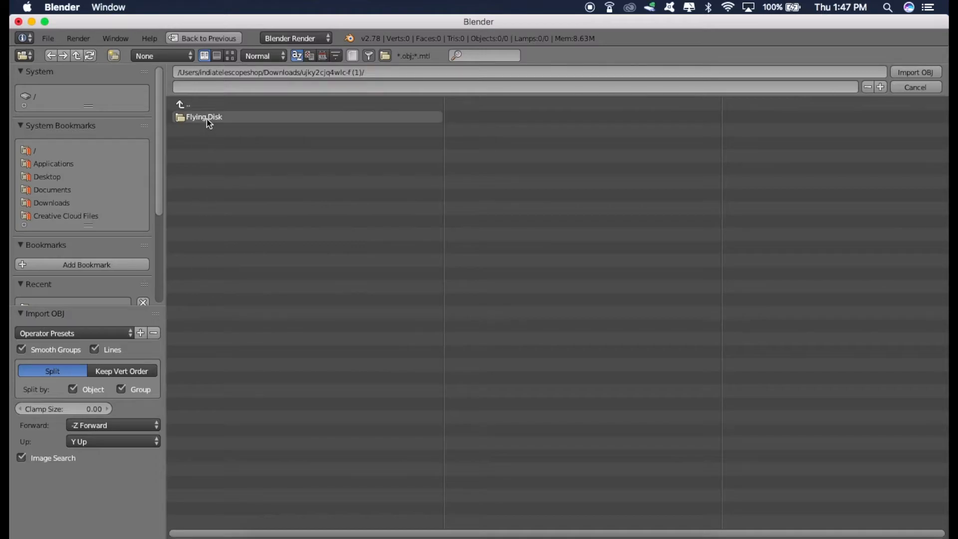
double_click(204, 117)
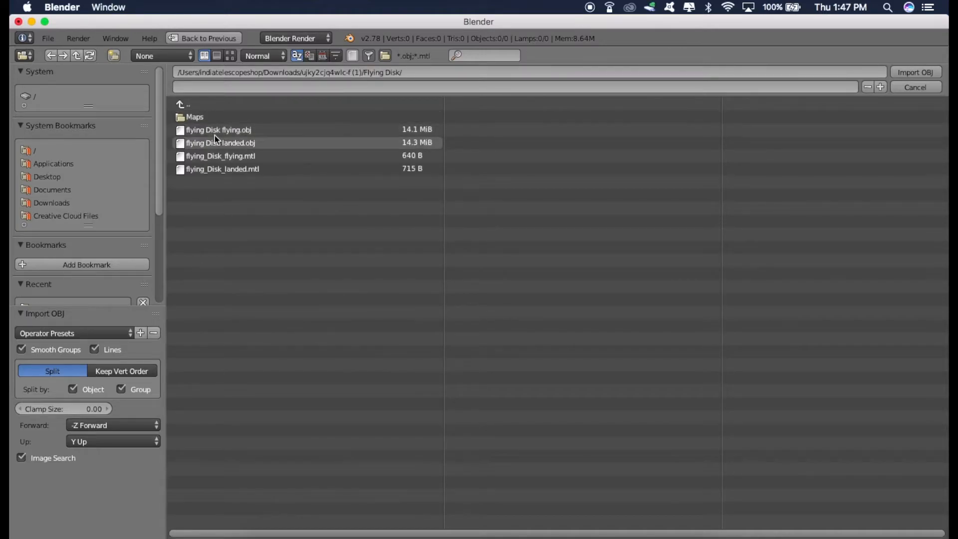
click(221, 168)
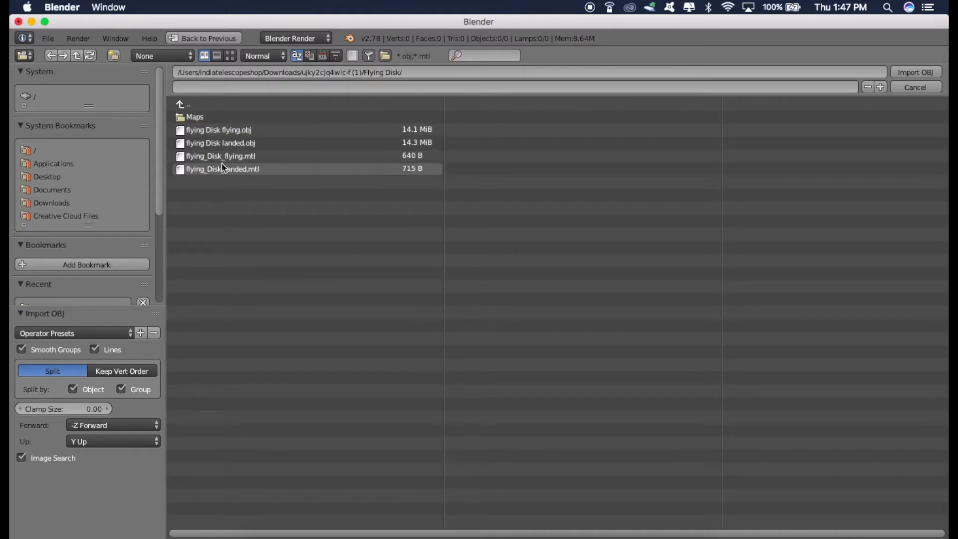
Step: Import flying Disk flying.obj into the empty Blender scene
click(218, 130)
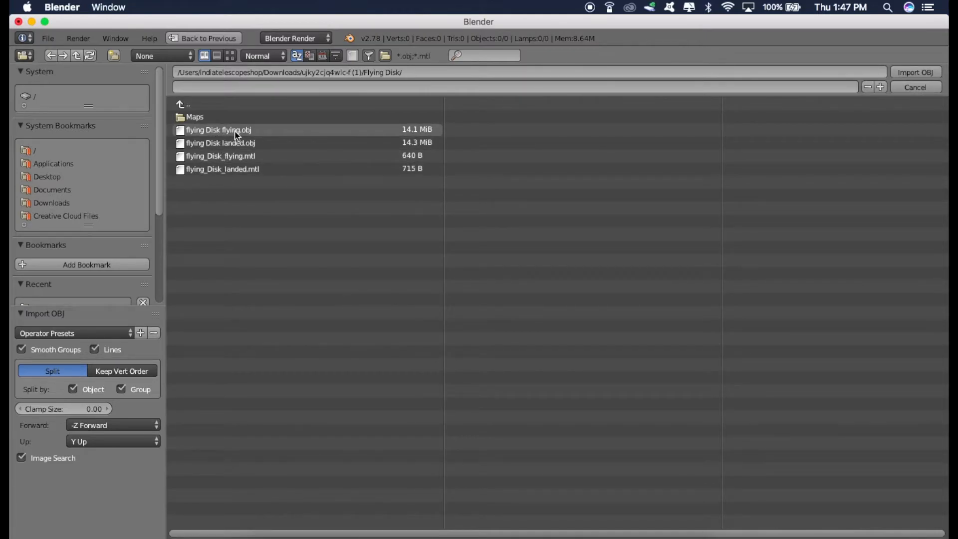
click(218, 130)
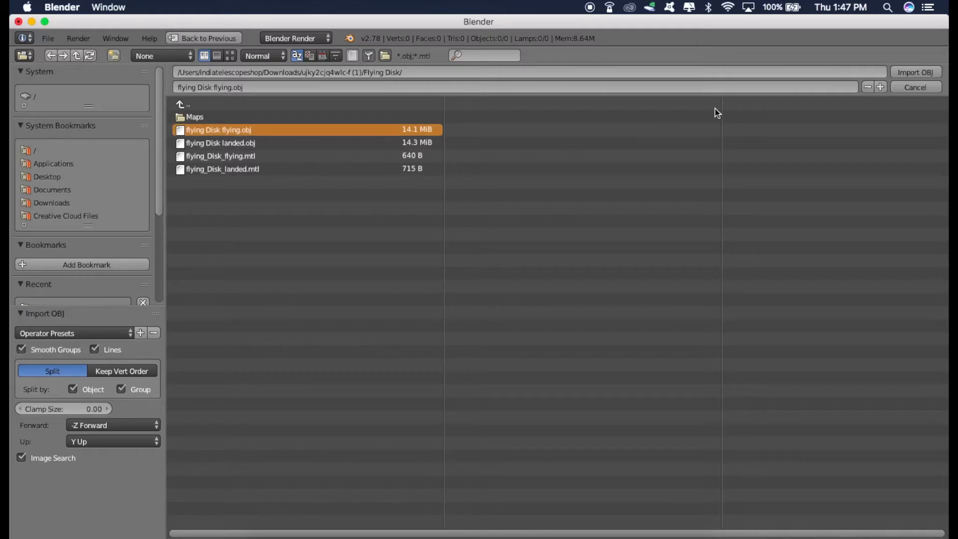
click(915, 72)
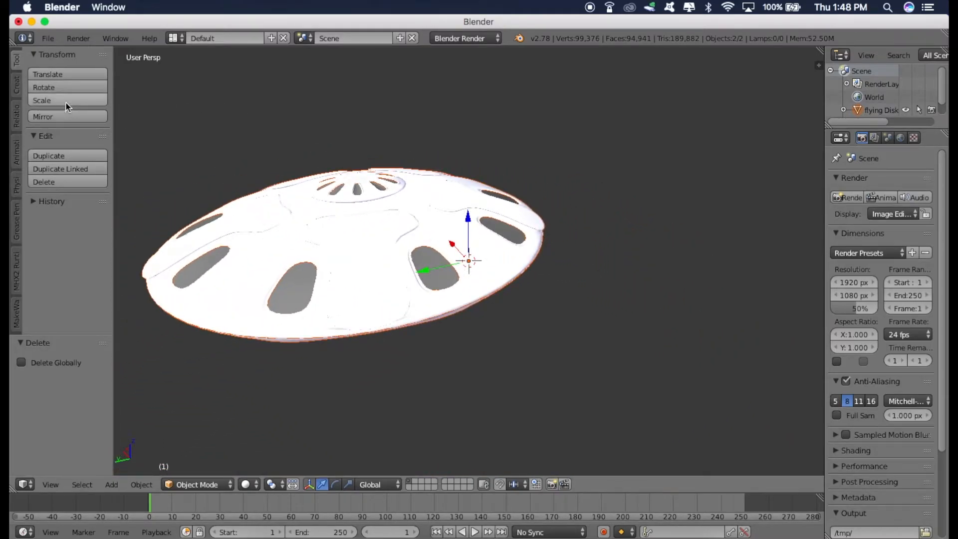
Step: Scale the flying disk down uniformly to about 0.474 of its size
click(42, 100)
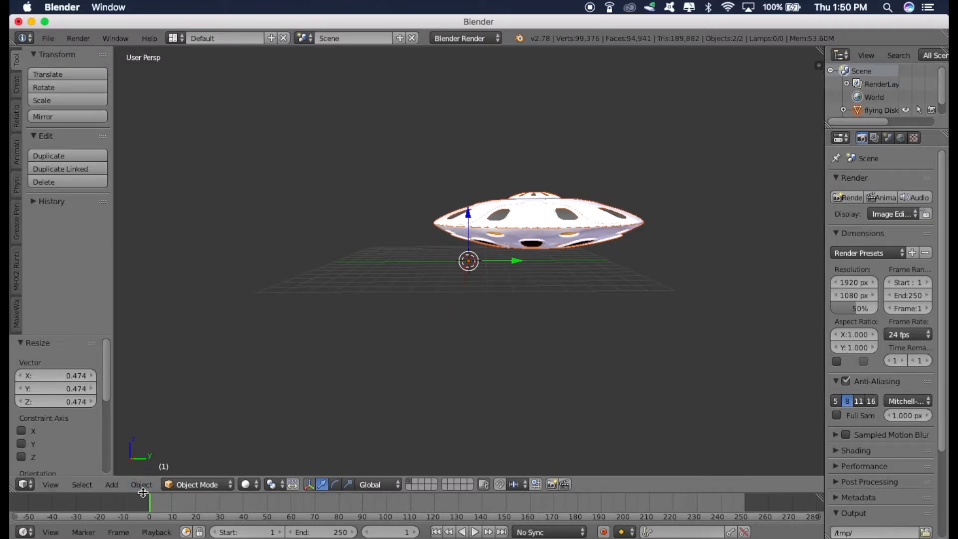
Step: Set the disk's origin to its center of mass and translate it about -0.069 along Y
click(141, 484)
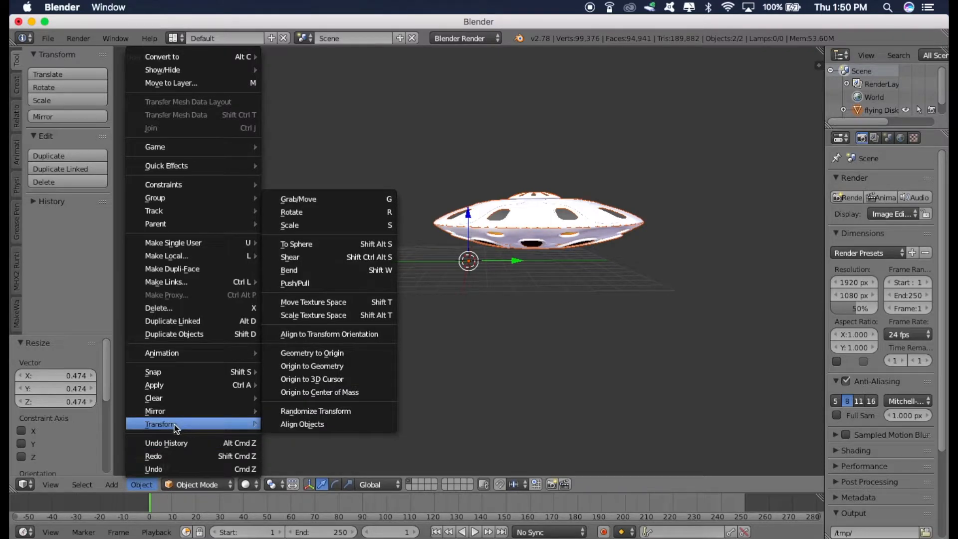
mouse_move(320, 391)
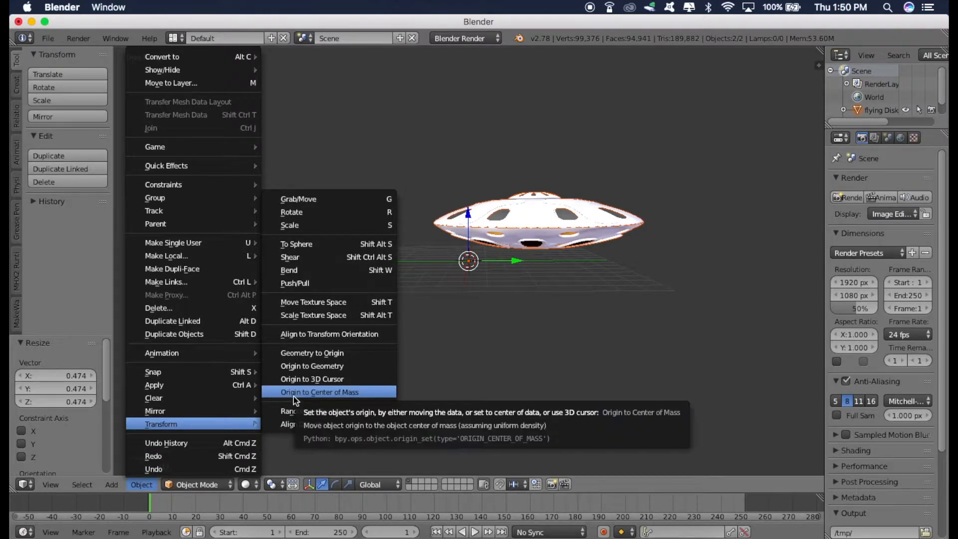
click(319, 392)
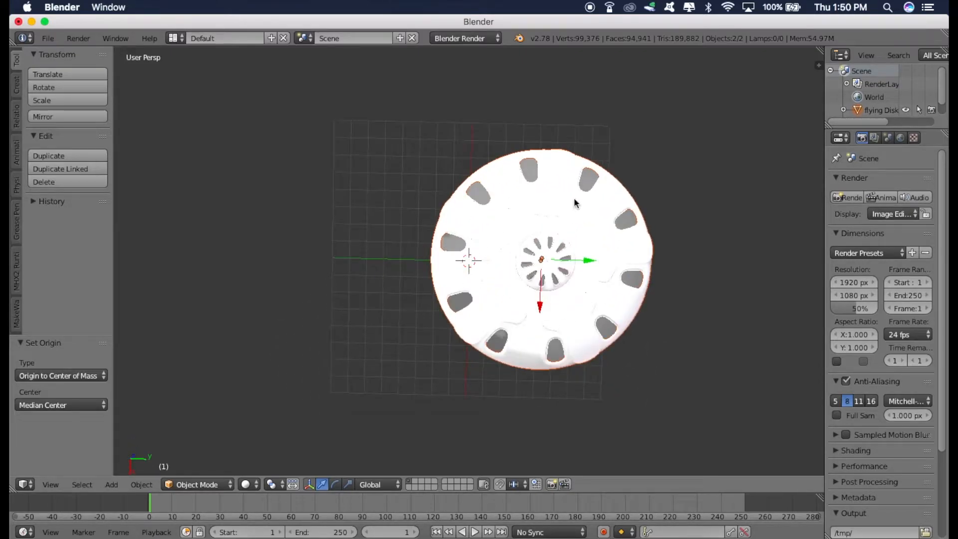
mouse_move(423, 242)
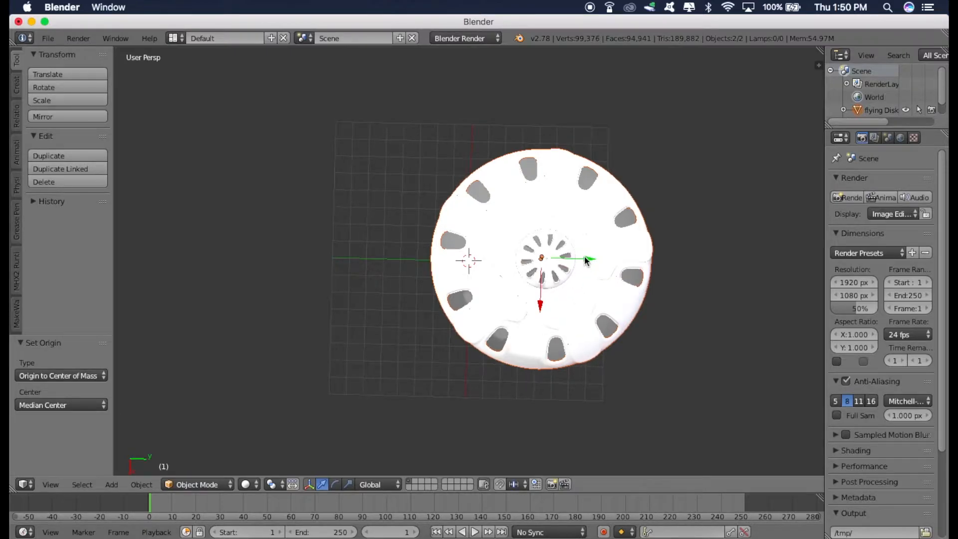
drag(584, 258, 565, 262)
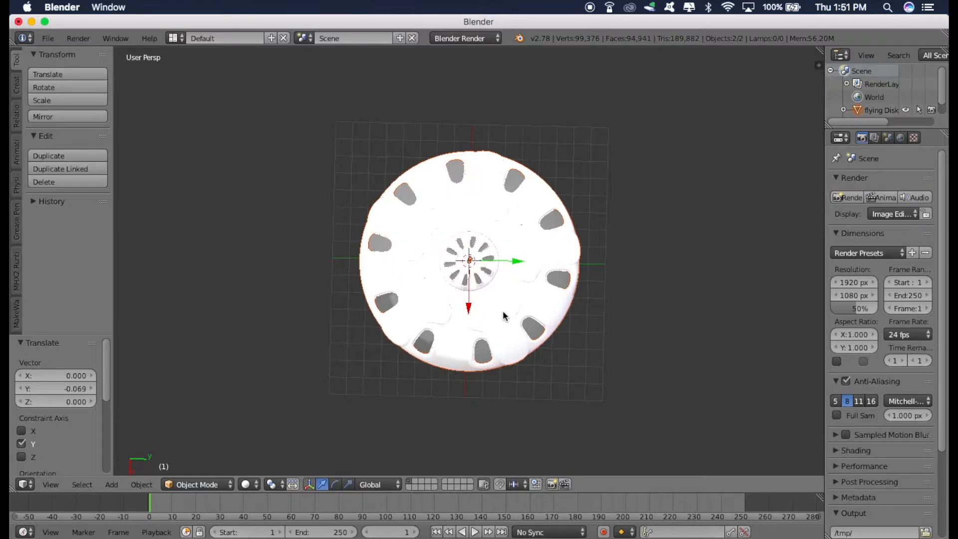
mouse_move(477, 363)
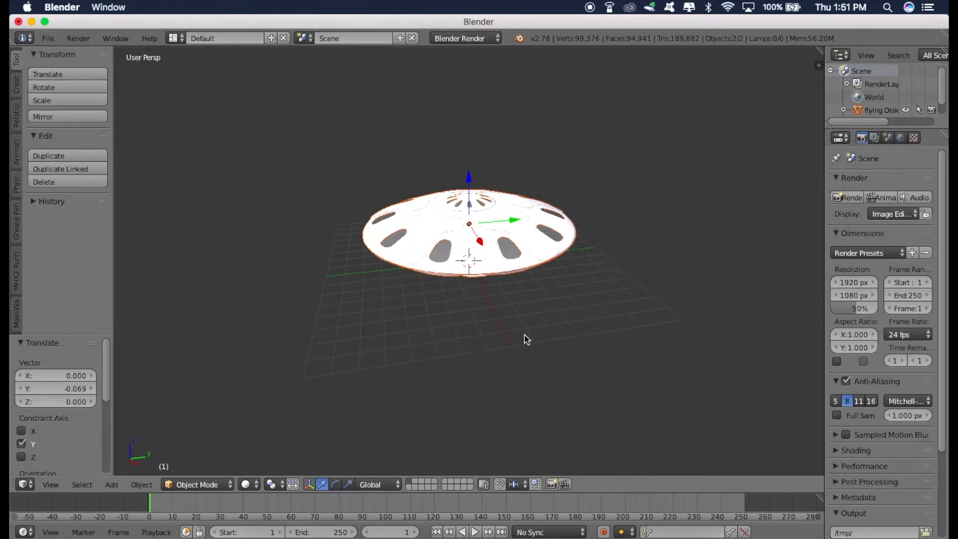
mouse_move(270, 203)
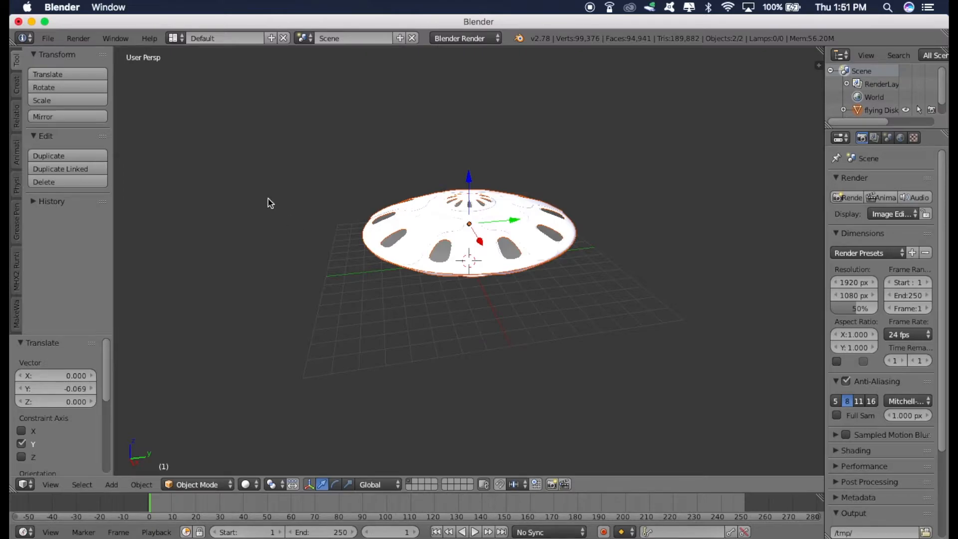
Step: Export the scene as Collada file ufo.dae onto the Desktop
click(47, 38)
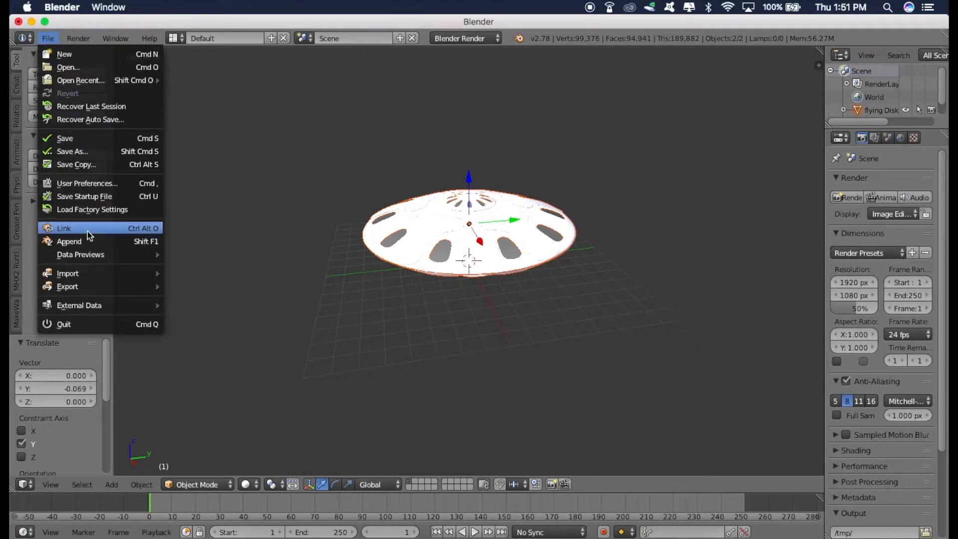
mouse_move(67, 286)
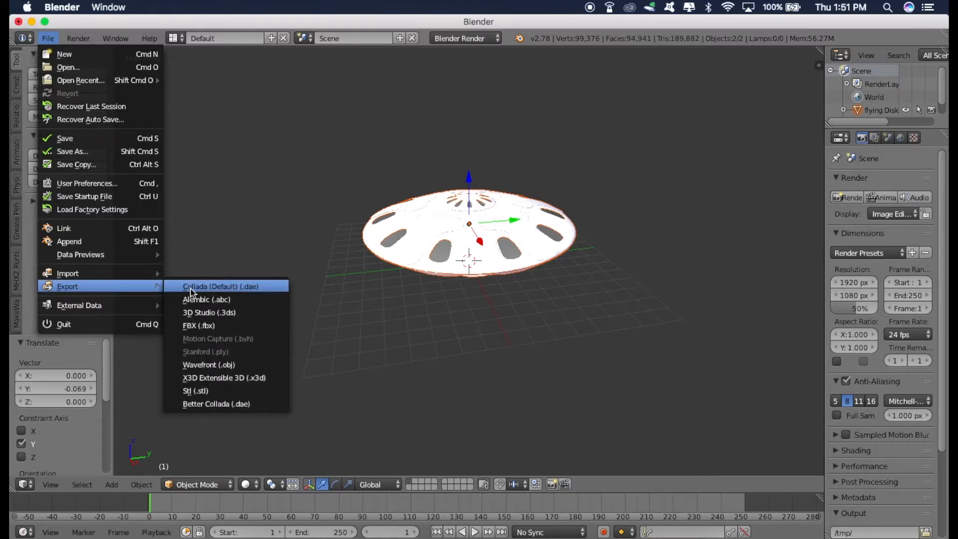
mouse_move(242, 292)
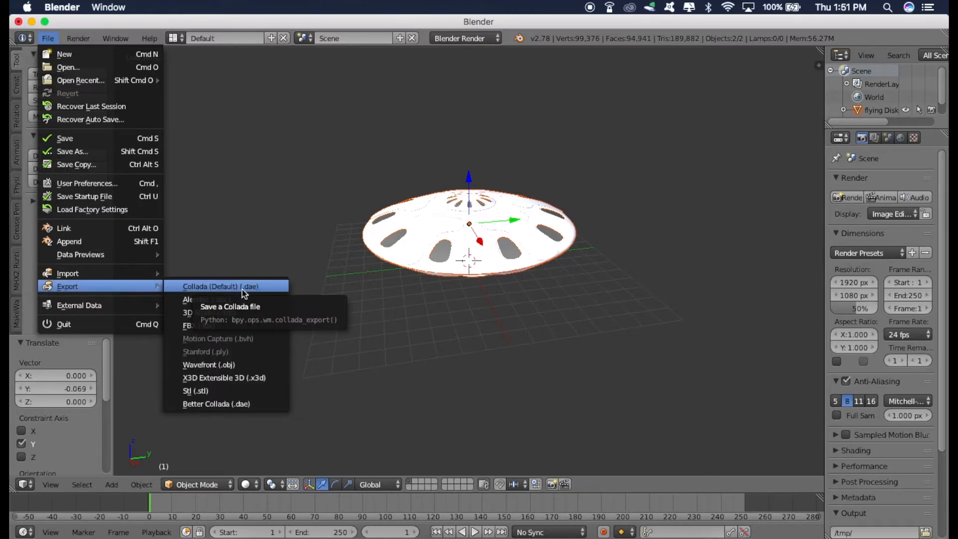
click(221, 286)
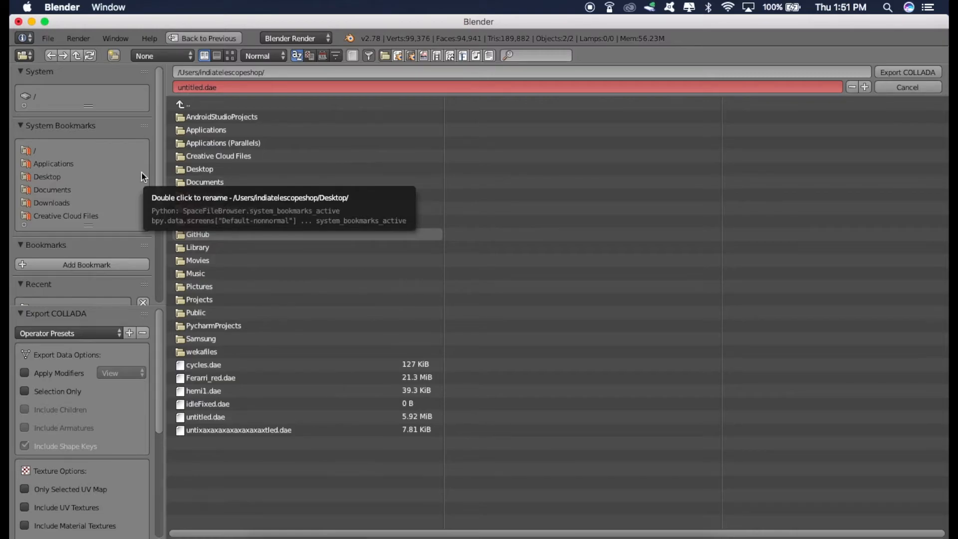
click(47, 177)
text(ufo)
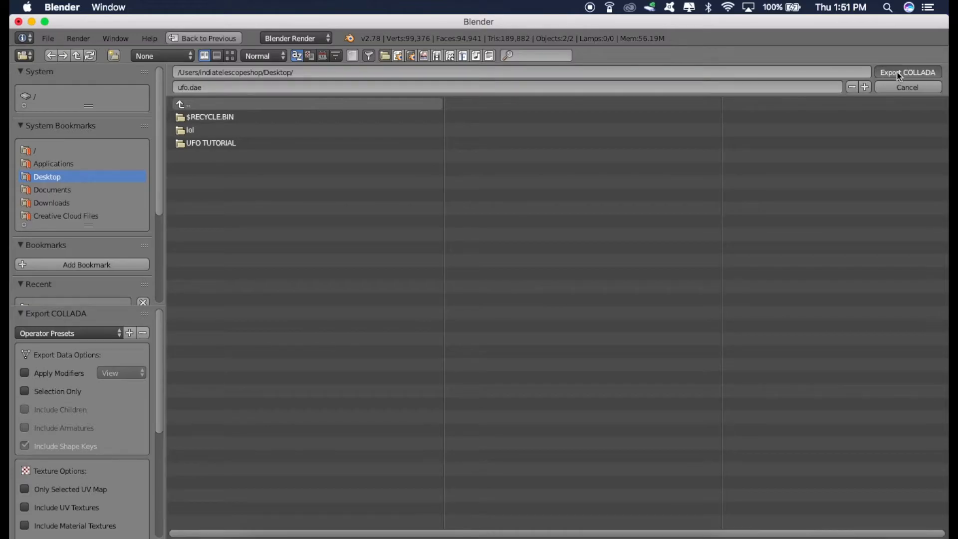
click(907, 72)
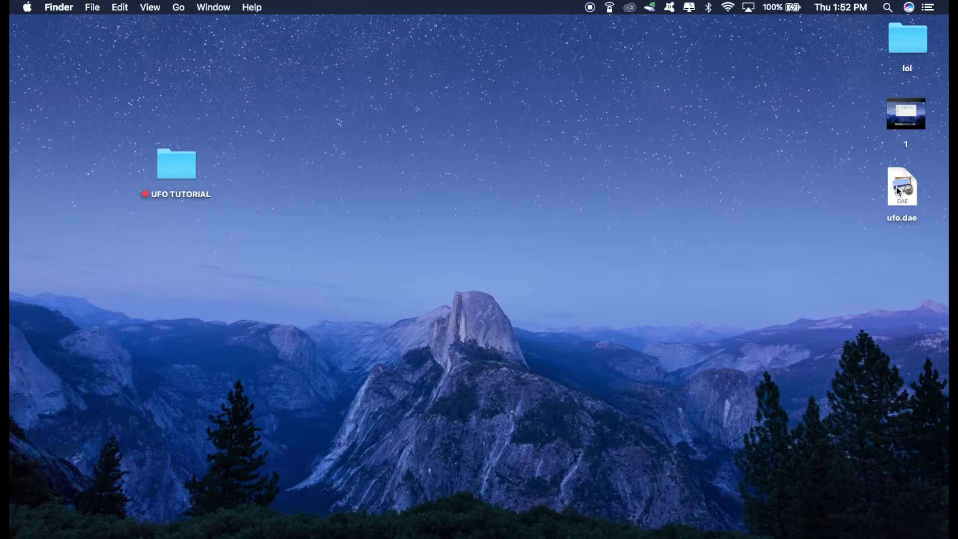
drag(901, 186, 479, 101)
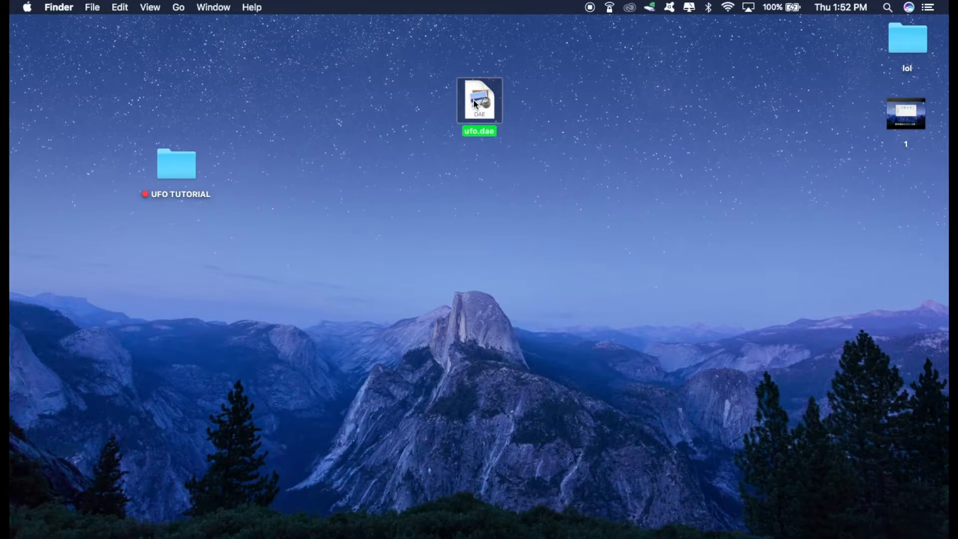
double_click(480, 100)
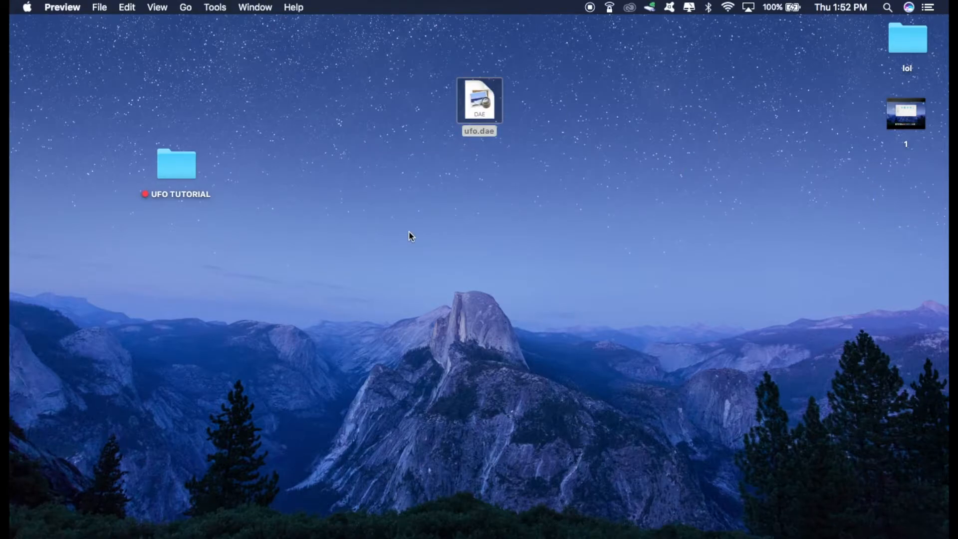
double_click(480, 99)
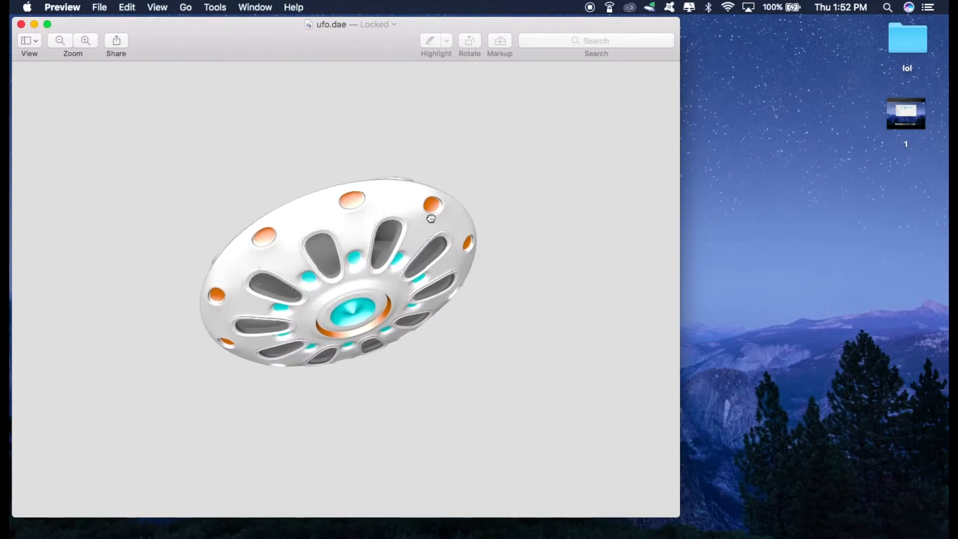
drag(432, 219, 388, 290)
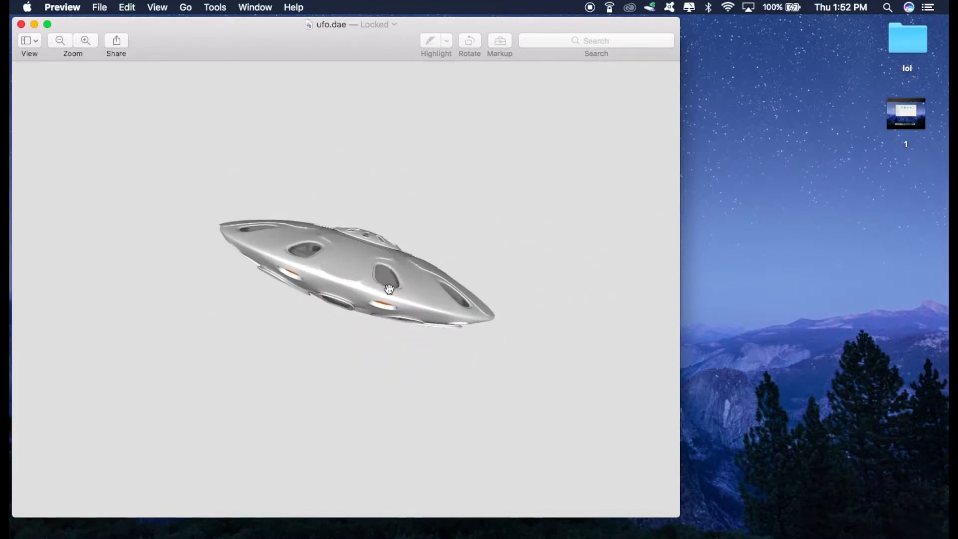
click(21, 24)
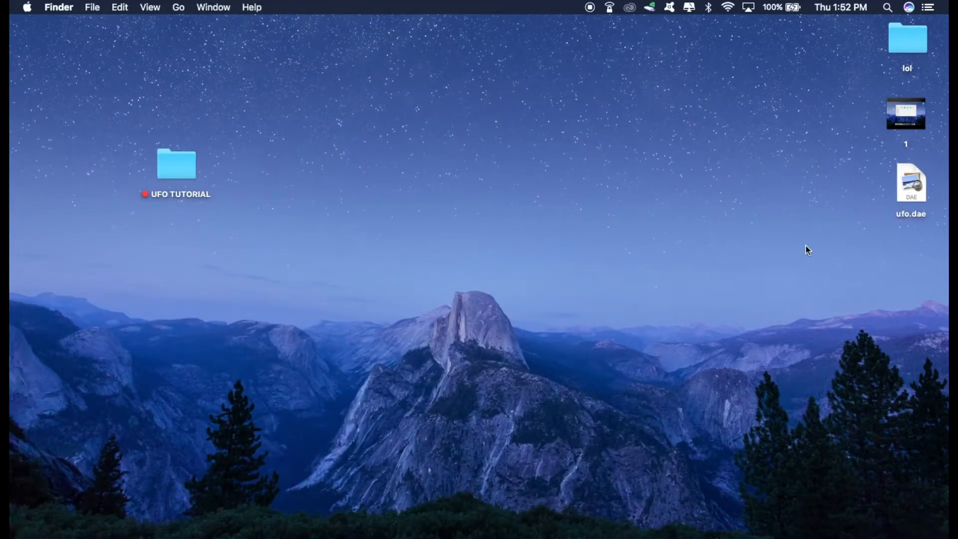
Step: Open the ARKitExample project from the UFO TUTORIAL / Placing Objects 2 folders
double_click(175, 164)
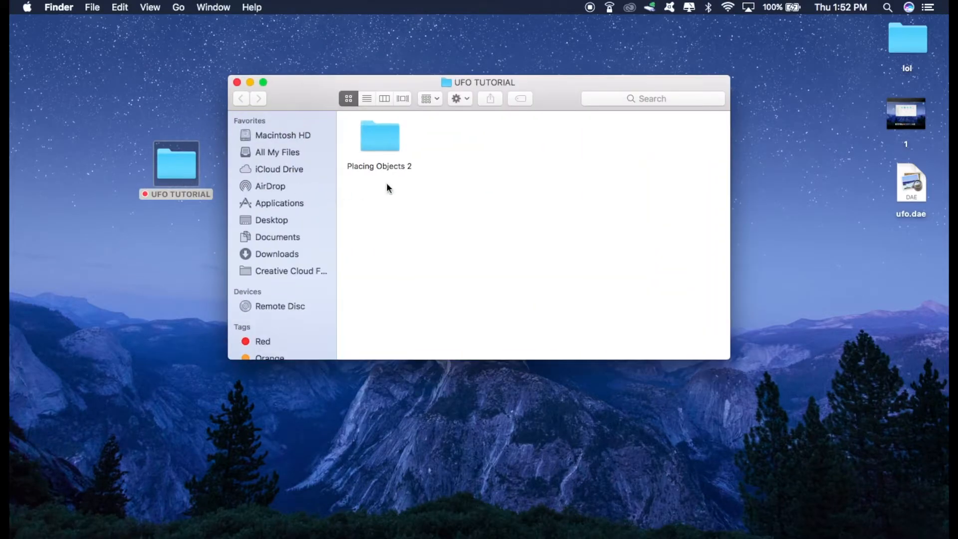
double_click(379, 135)
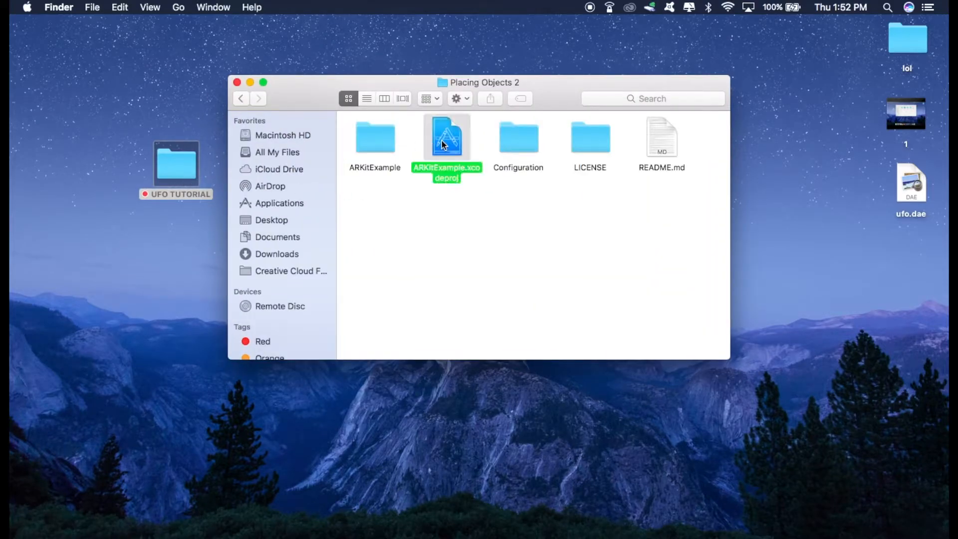
double_click(447, 137)
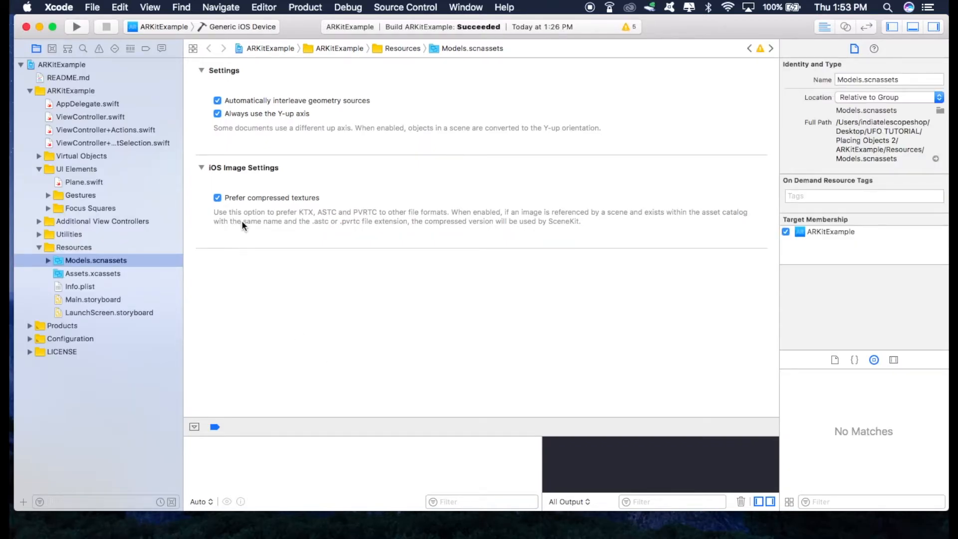
mouse_move(357, 359)
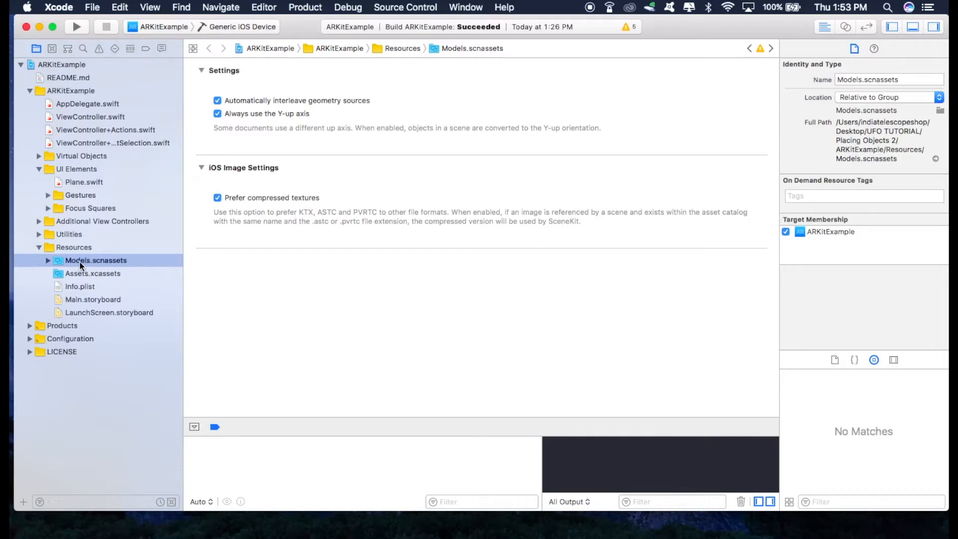
Step: Create a new ufo folder inside Models.scnassets
click(96, 260)
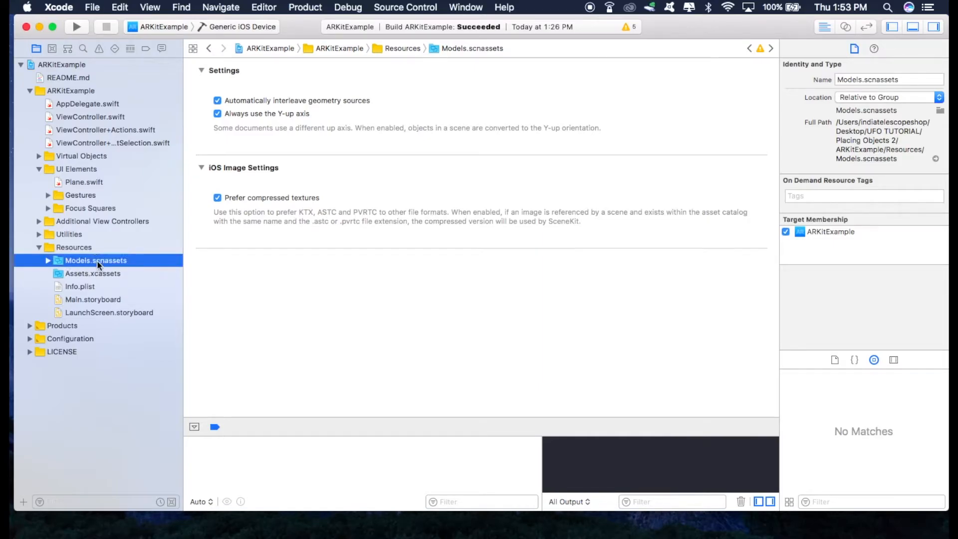
right_click(96, 261)
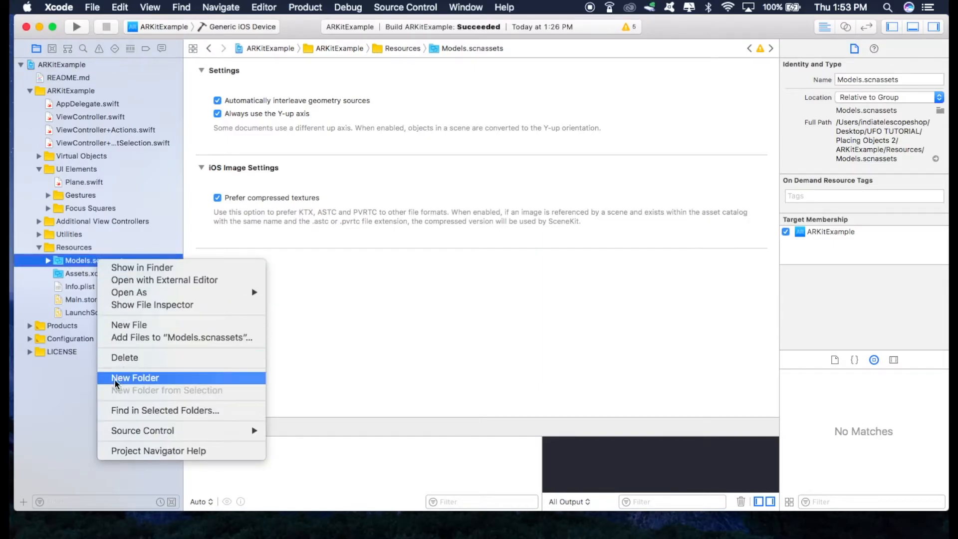
click(135, 377)
text(ufo)
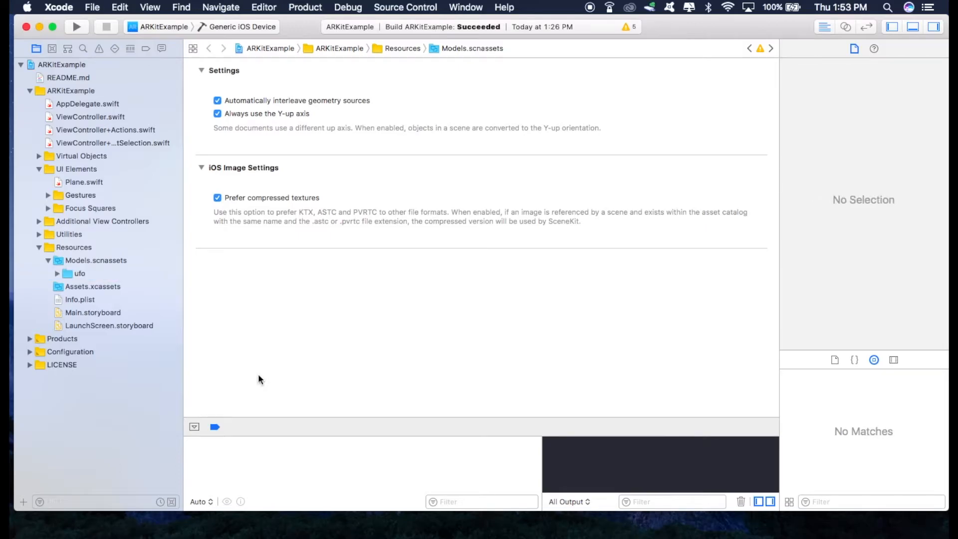
mouse_move(86, 282)
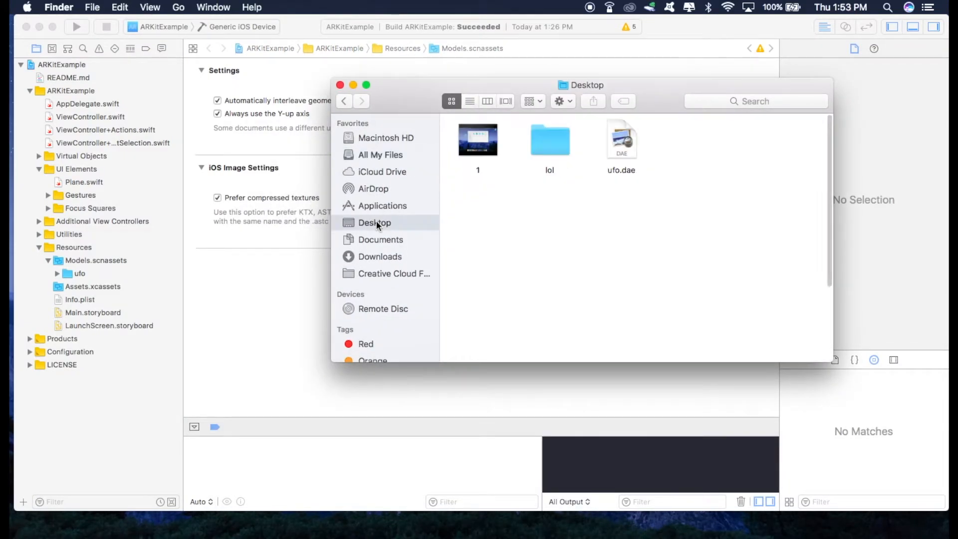
Step: Drag ufo.dae from the Desktop into the project's ufo folder
drag(621, 140, 127, 282)
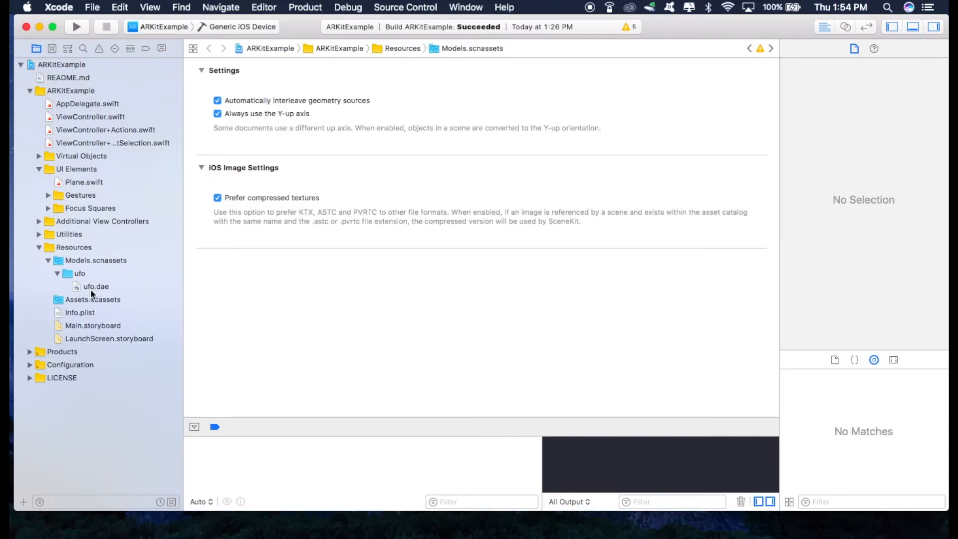
Step: Convert ufo.dae to SceneKit format via Editor > Convert, yielding ufo.scn in the ufo folder
click(96, 287)
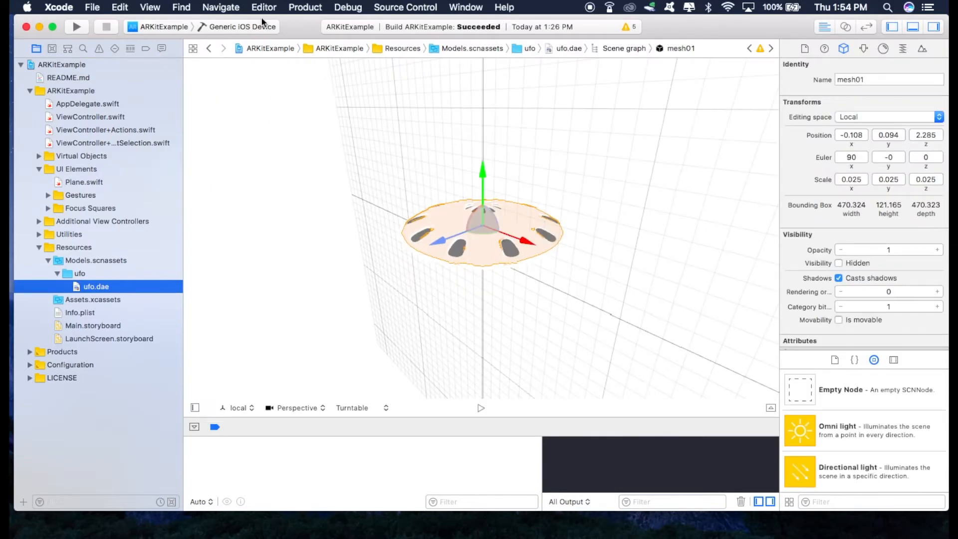
click(263, 7)
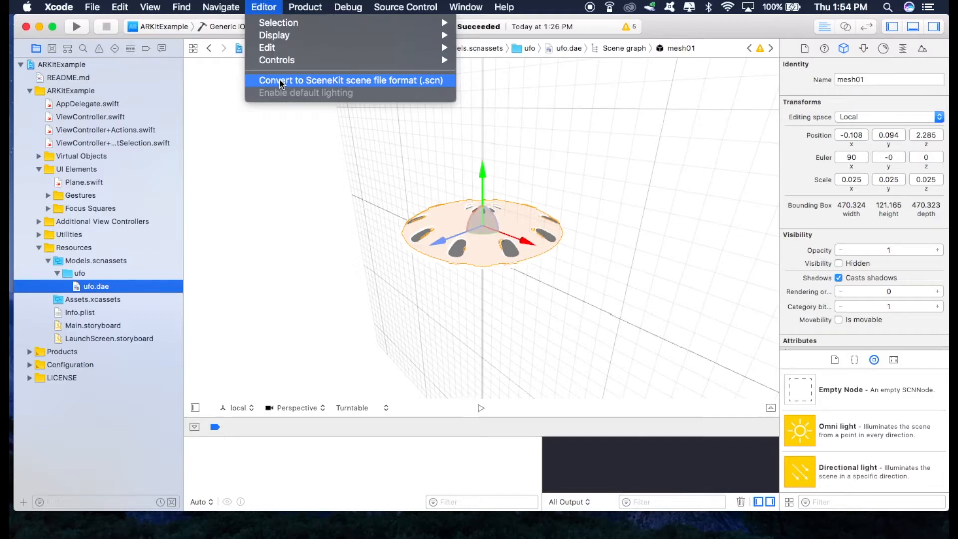
click(351, 80)
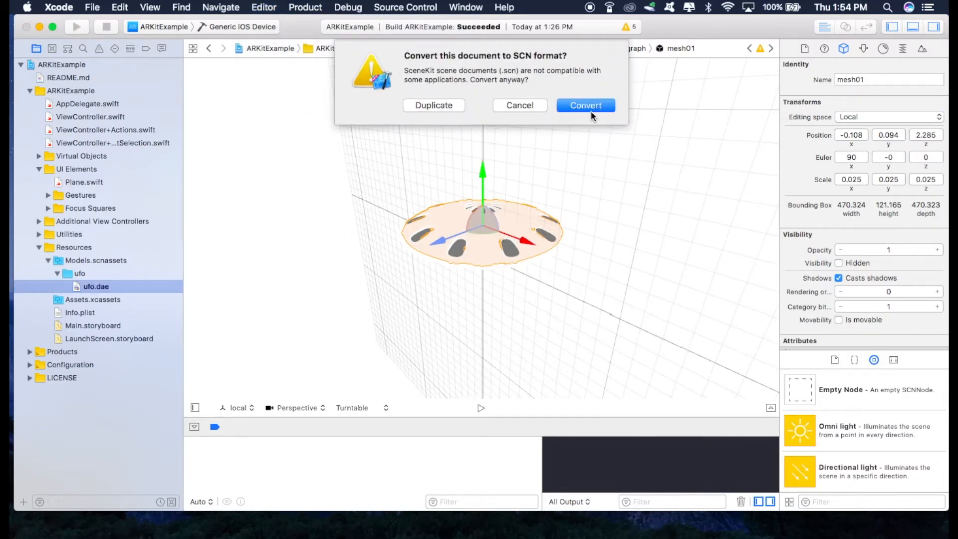
click(585, 105)
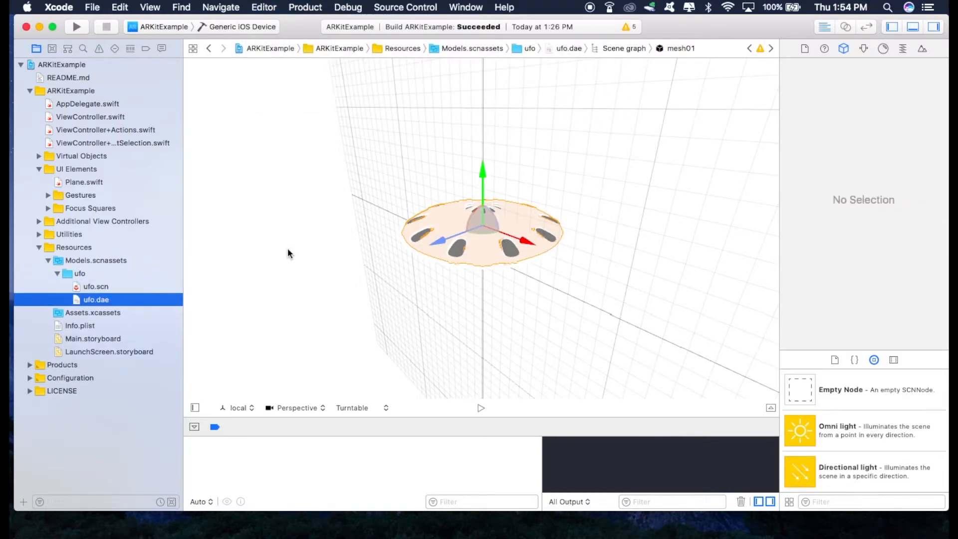
click(96, 287)
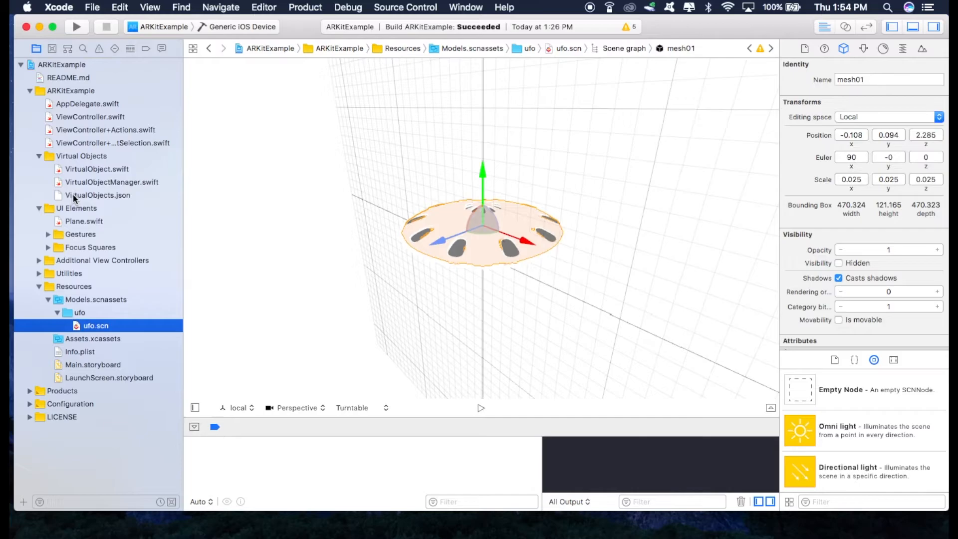
Step: Enter ufo as modelName and displayName in VirtualObjects.json, then return to ufo.scn
click(98, 195)
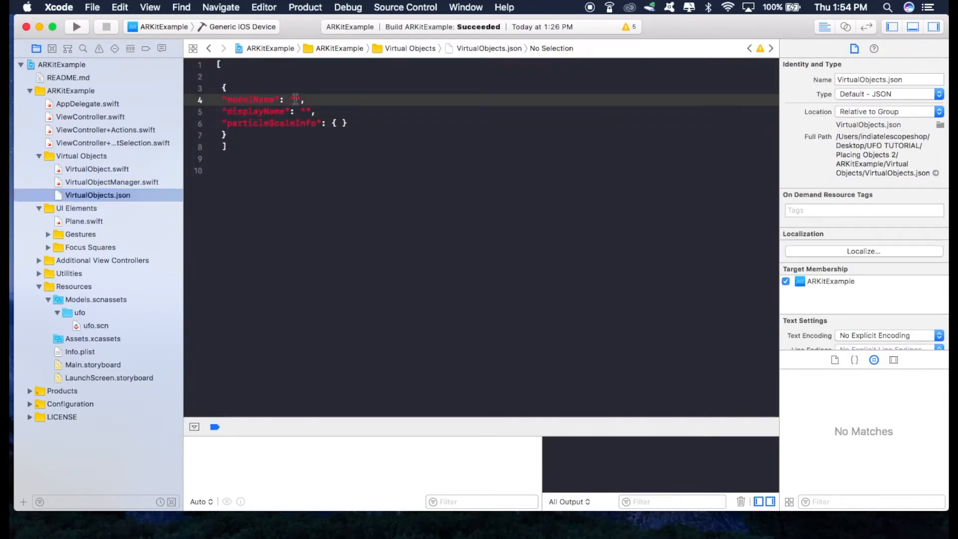
text(ufo)
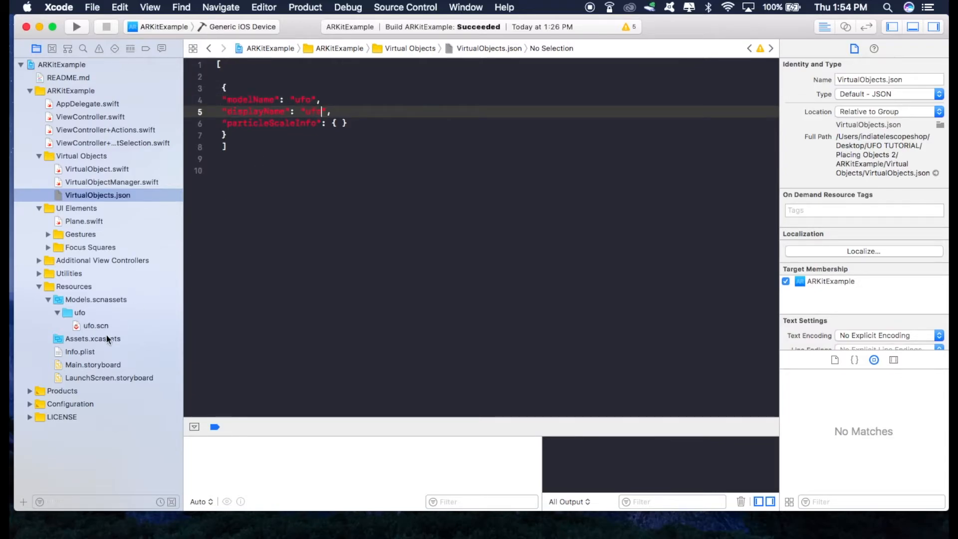
mouse_move(89, 320)
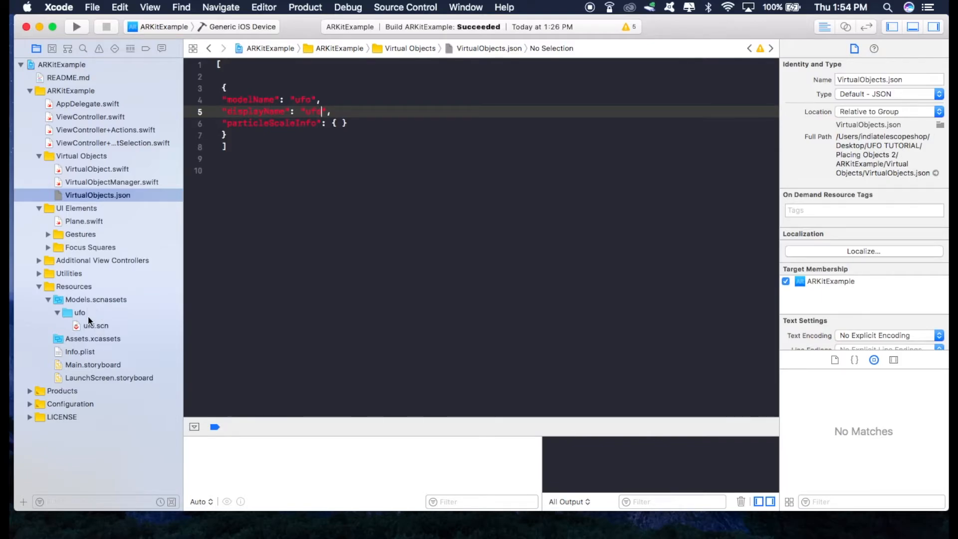
click(96, 328)
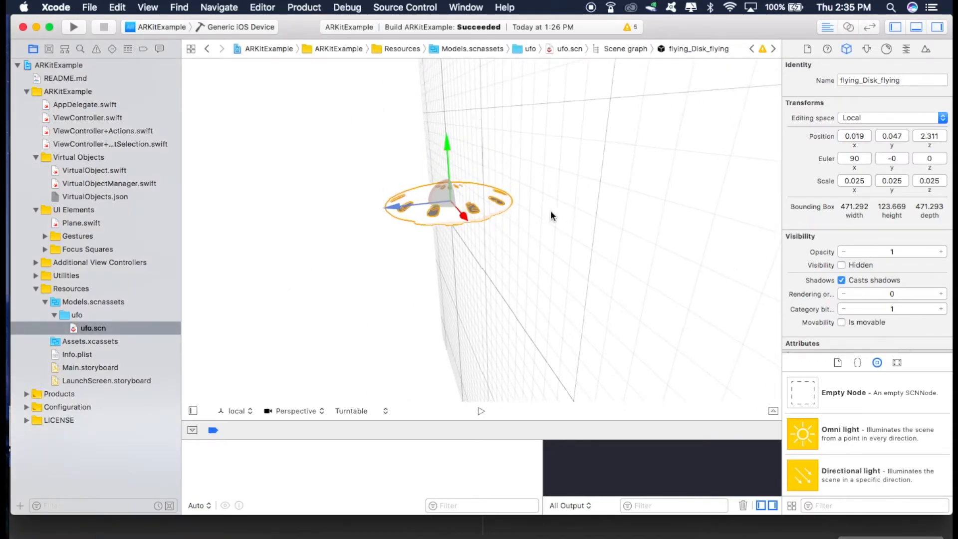
mouse_move(532, 216)
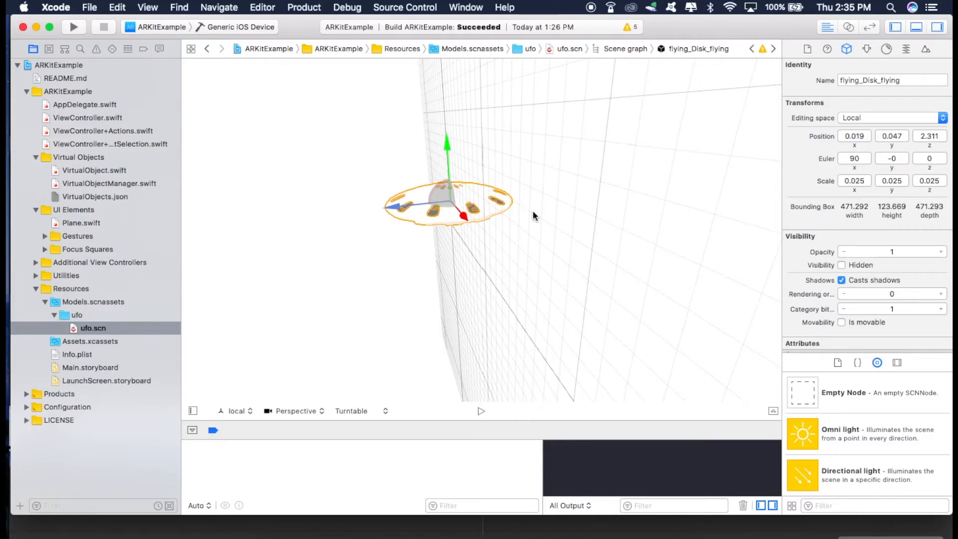
mouse_move(408, 254)
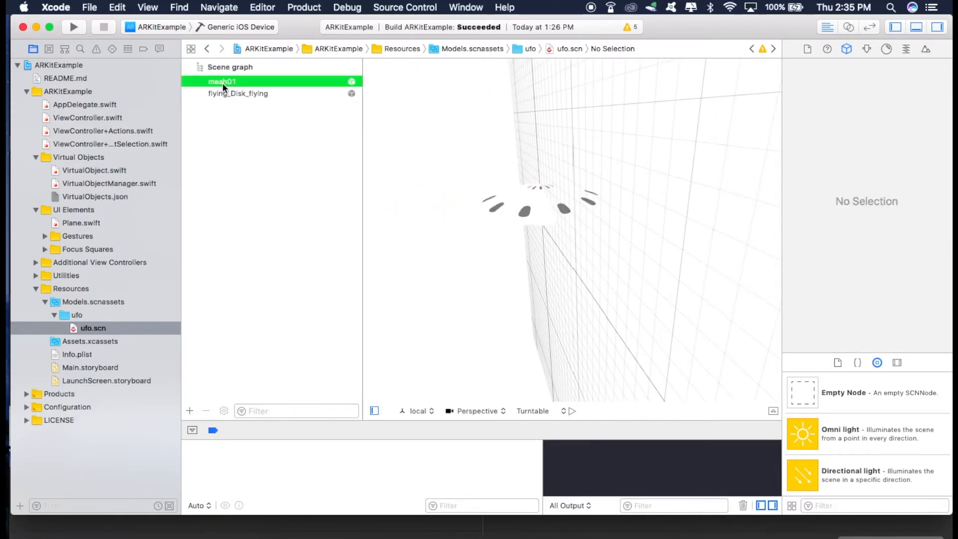
Step: Add an empty node to the ufo scene graph and rename it ufo
click(222, 81)
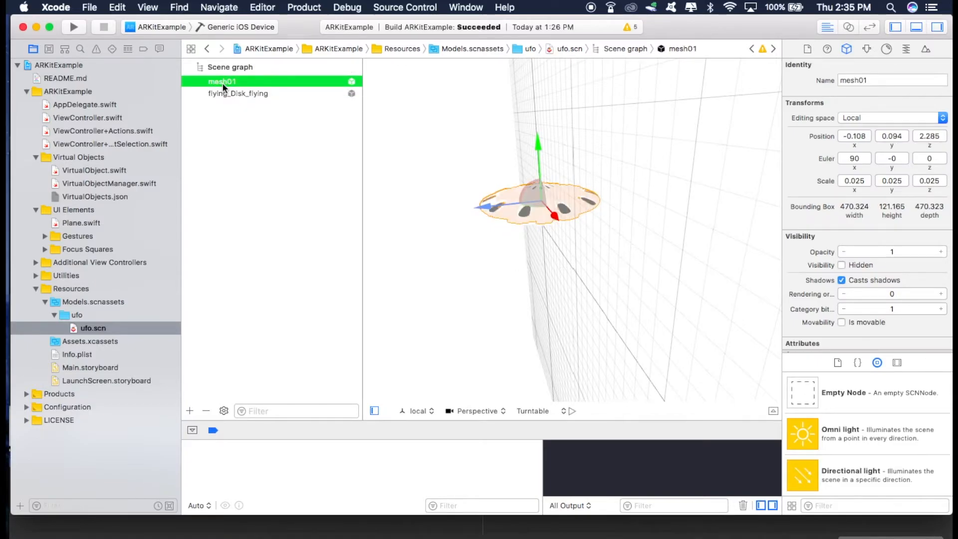
click(237, 93)
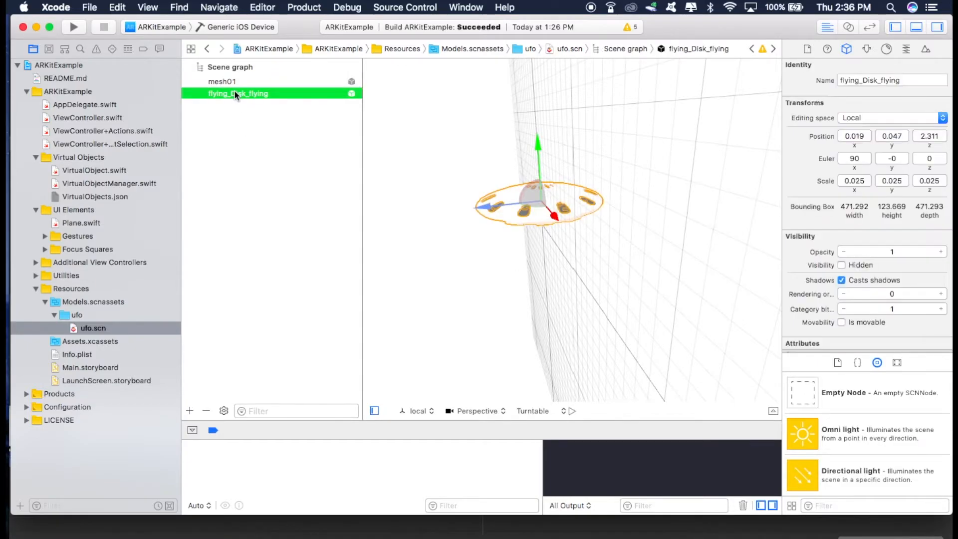
click(221, 81)
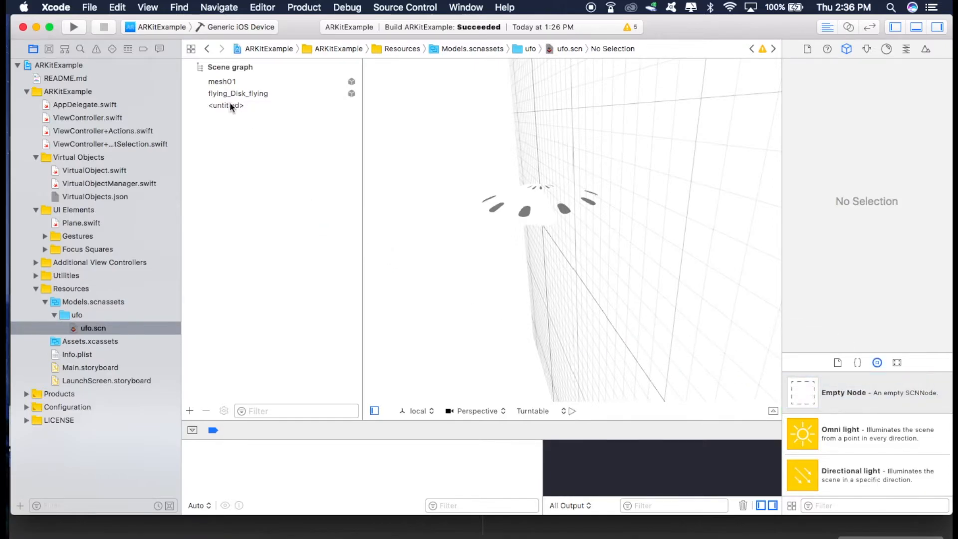
click(226, 105)
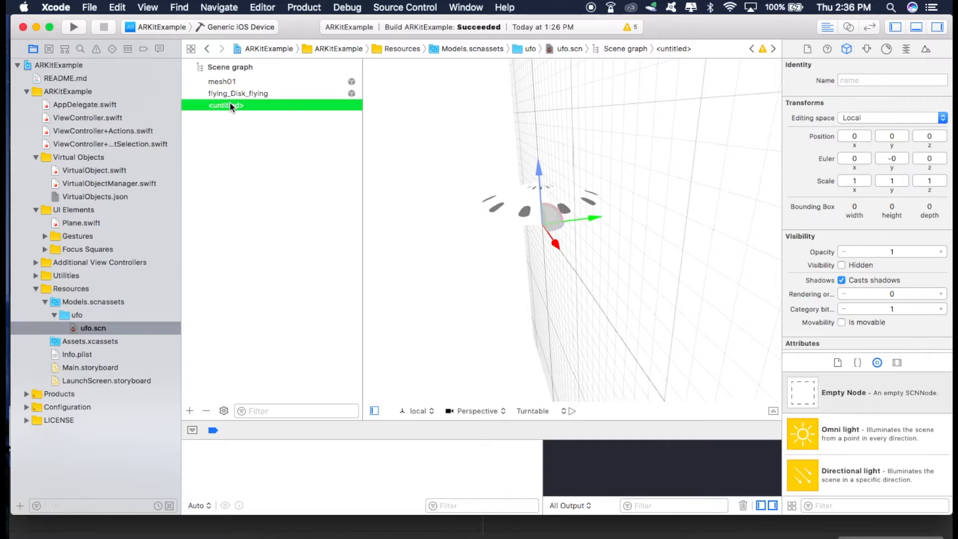
double_click(226, 105)
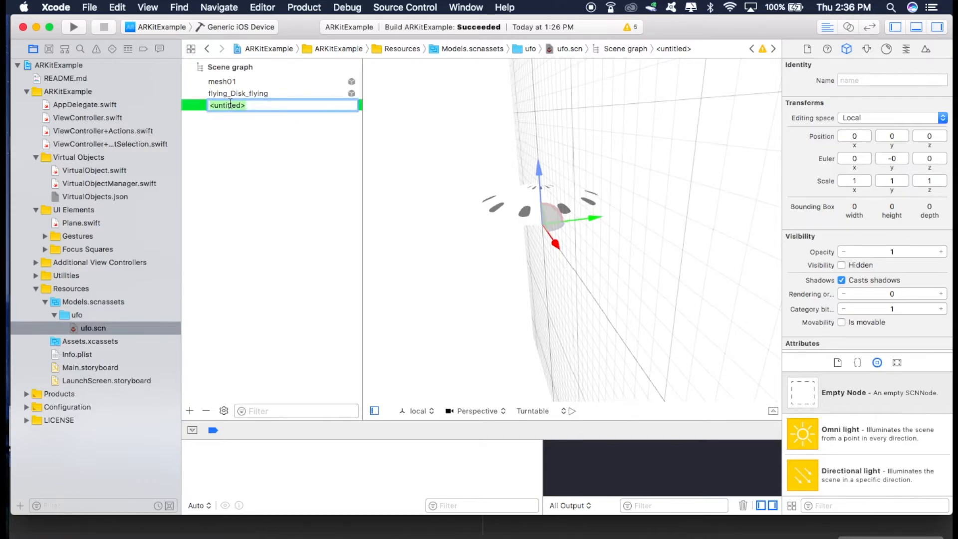
text(ufo)
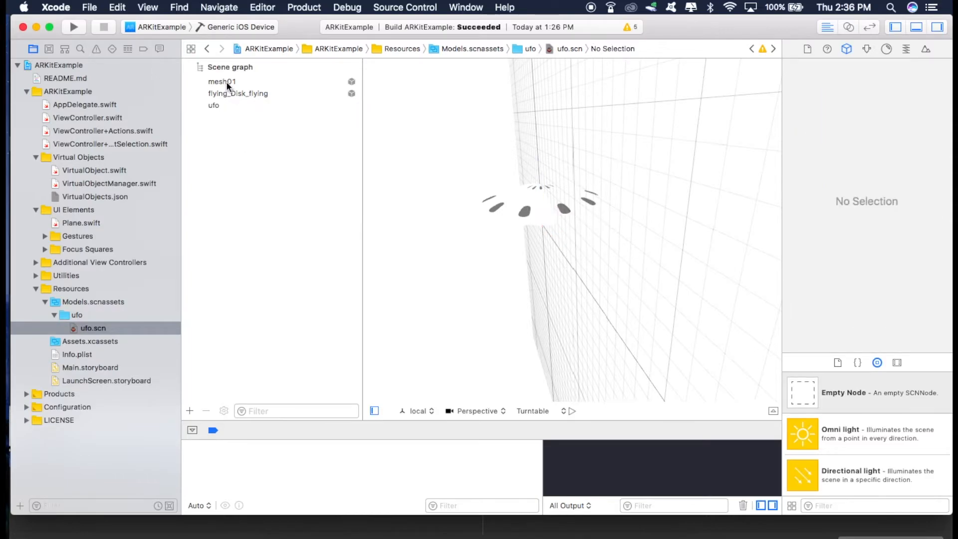
Step: Move mesh01 and flying_Disk_flying under the ufo node and select the ufo group
click(221, 81)
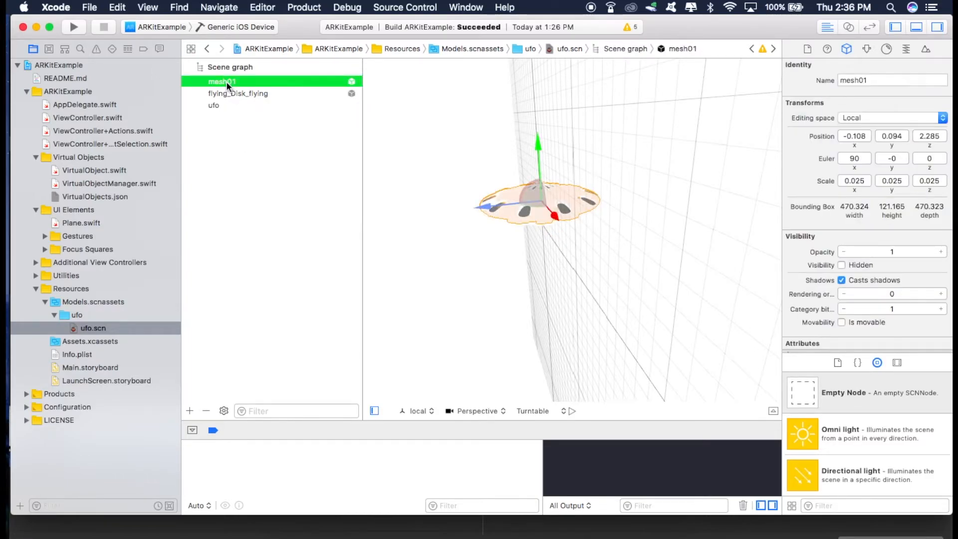
click(237, 93)
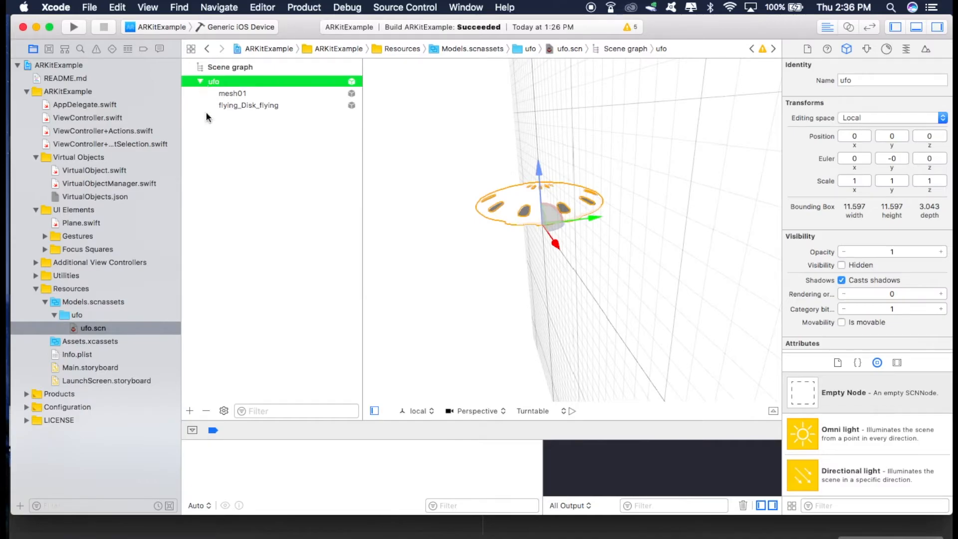
click(214, 81)
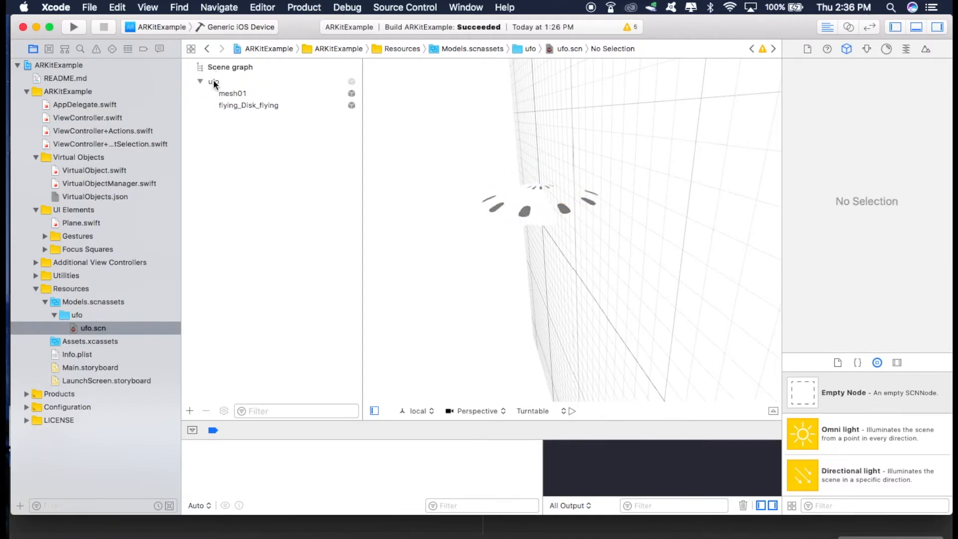
click(199, 81)
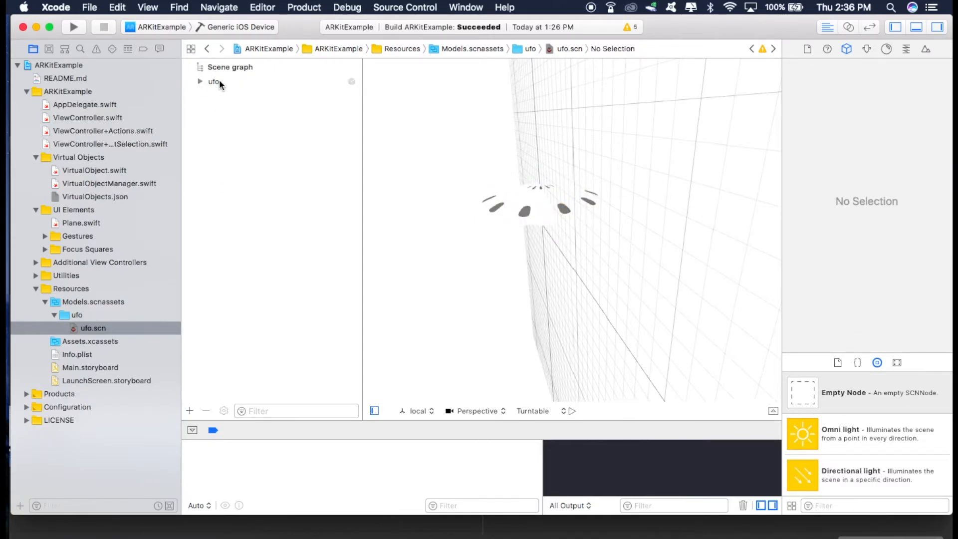
click(214, 81)
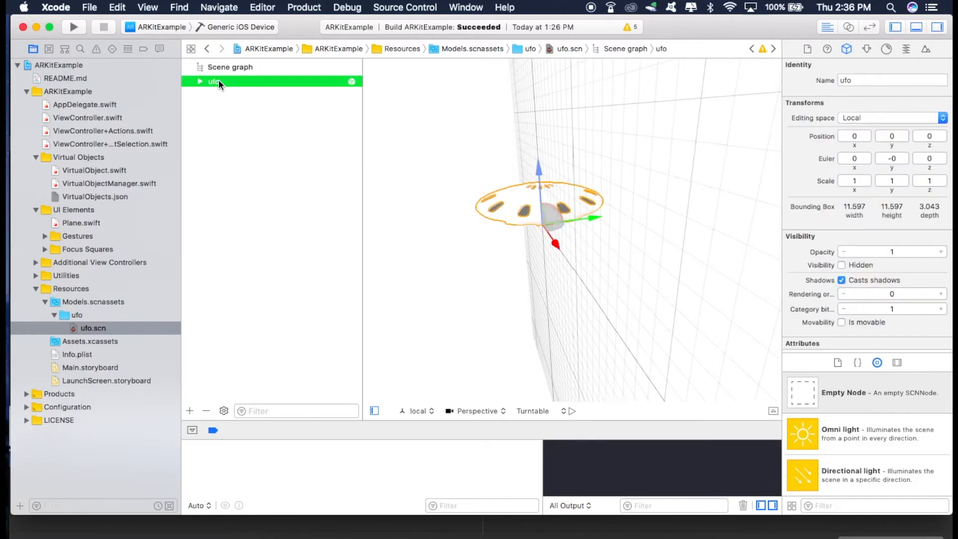
click(854, 159)
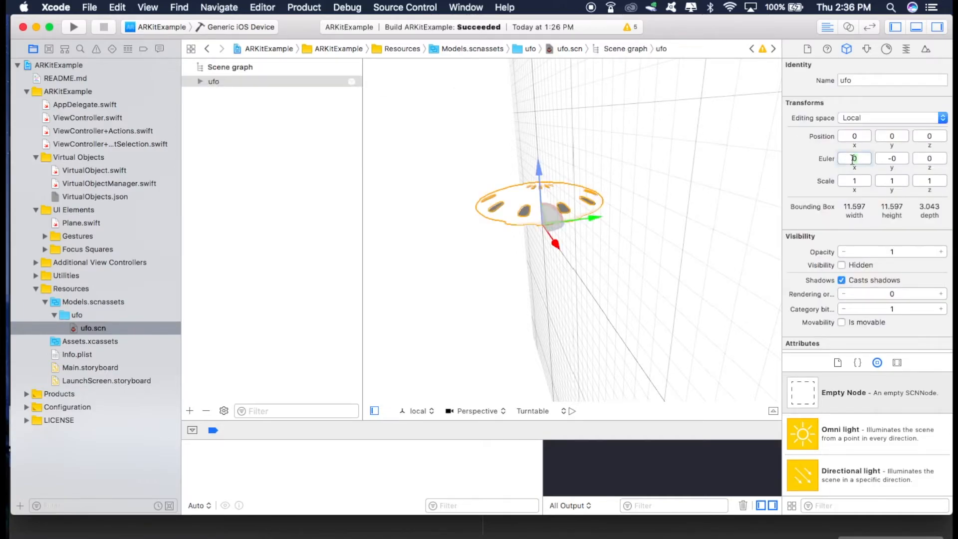
Step: Set the ufo node's Euler x rotation to -90 and its scale to 0.01 on all axes
text(-90)
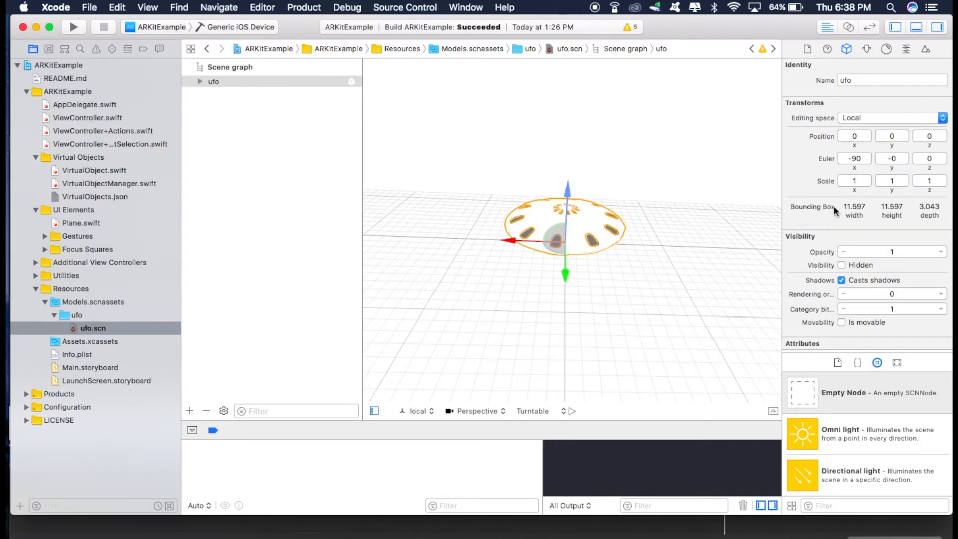
mouse_move(857, 216)
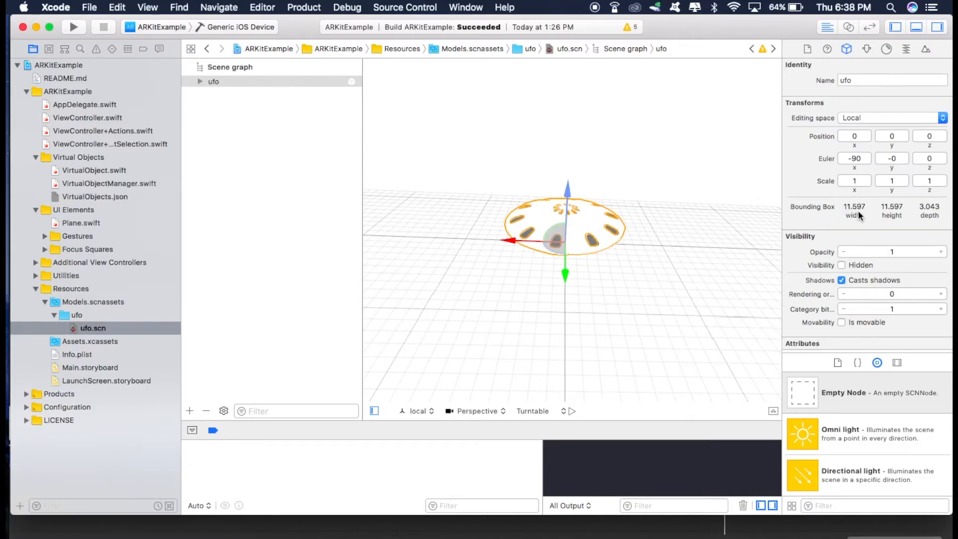
mouse_move(878, 210)
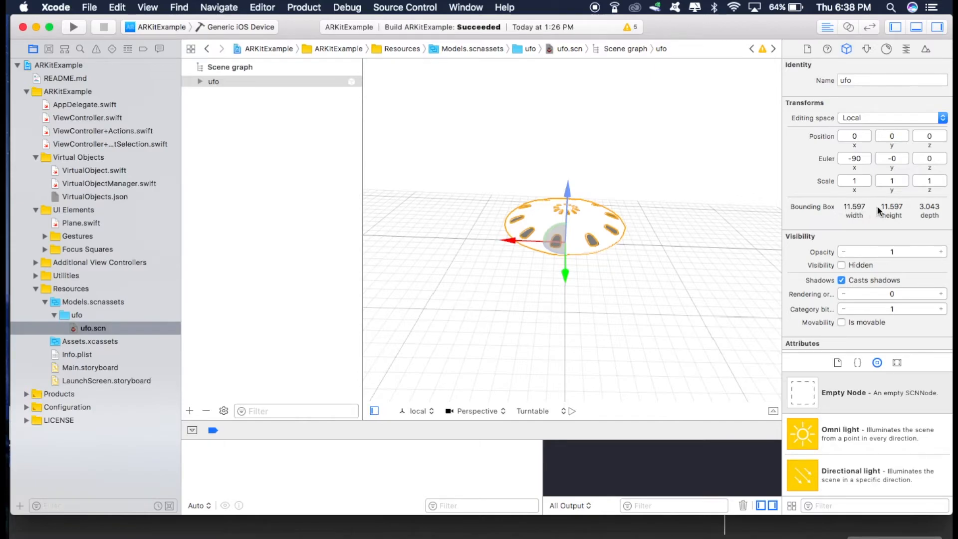
mouse_move(835, 219)
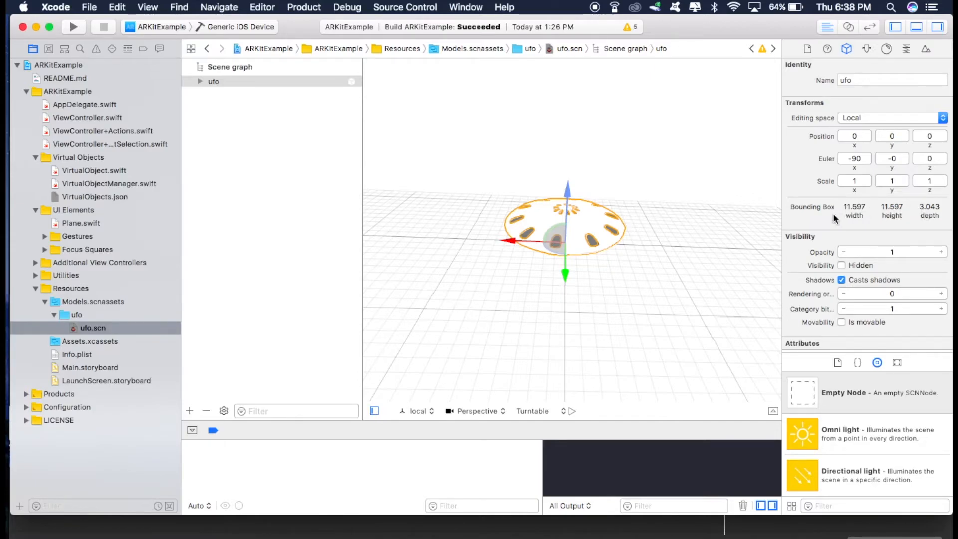
mouse_move(855, 217)
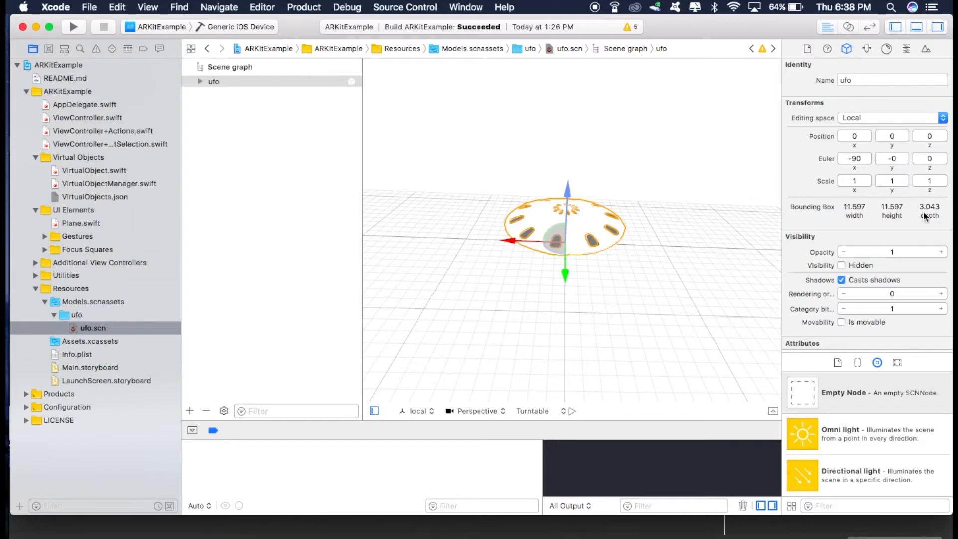
mouse_move(867, 195)
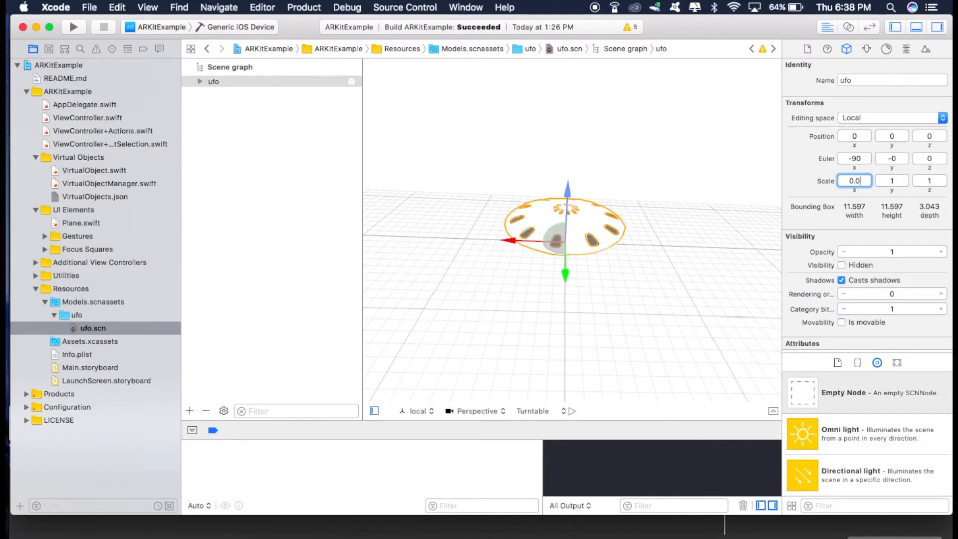
click(891, 180)
text(0.01)
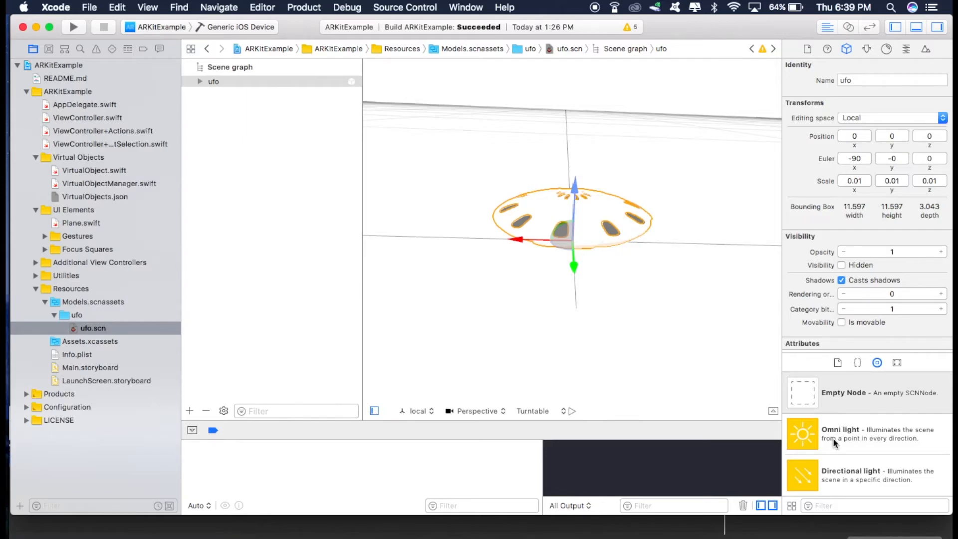
mouse_move(834, 433)
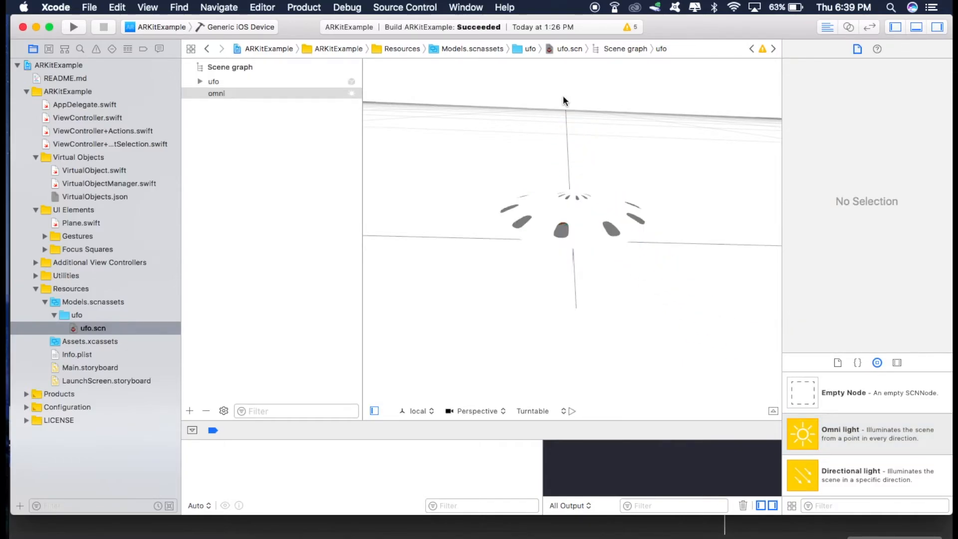
Step: Select the new omni light node and drag it into place above the saucer
click(217, 93)
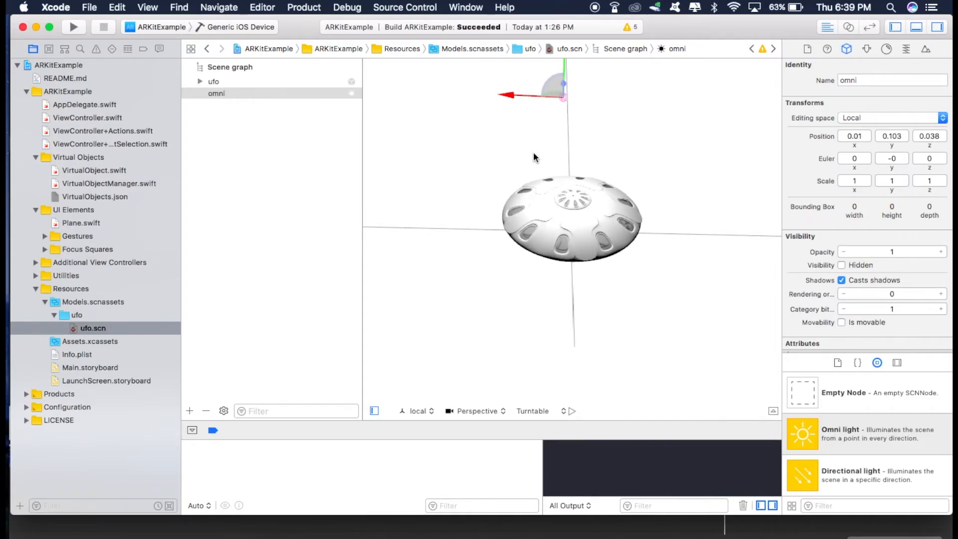
mouse_move(598, 222)
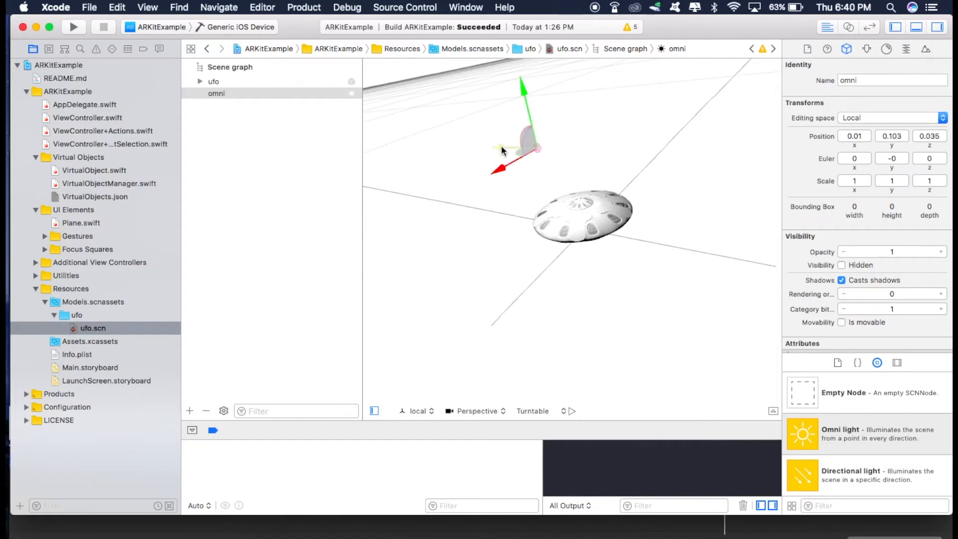
drag(516, 150, 605, 149)
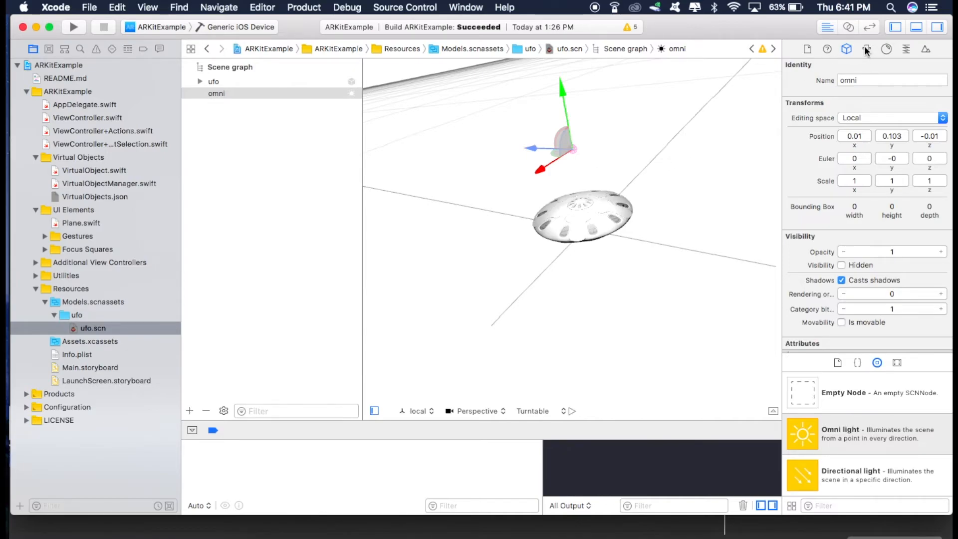
Step: Set the omni light's Intensity to 1000 and place a second omni light below the ufo
click(865, 49)
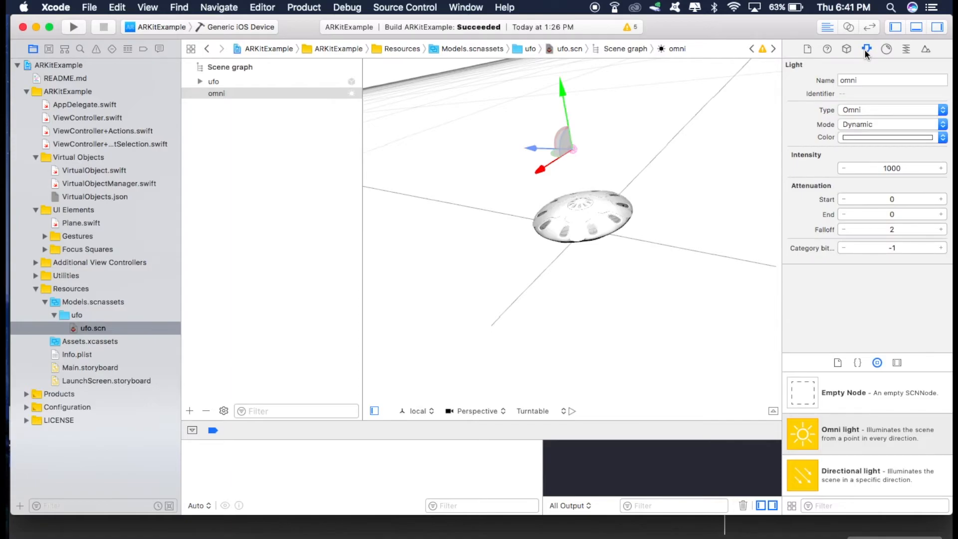
mouse_move(880, 168)
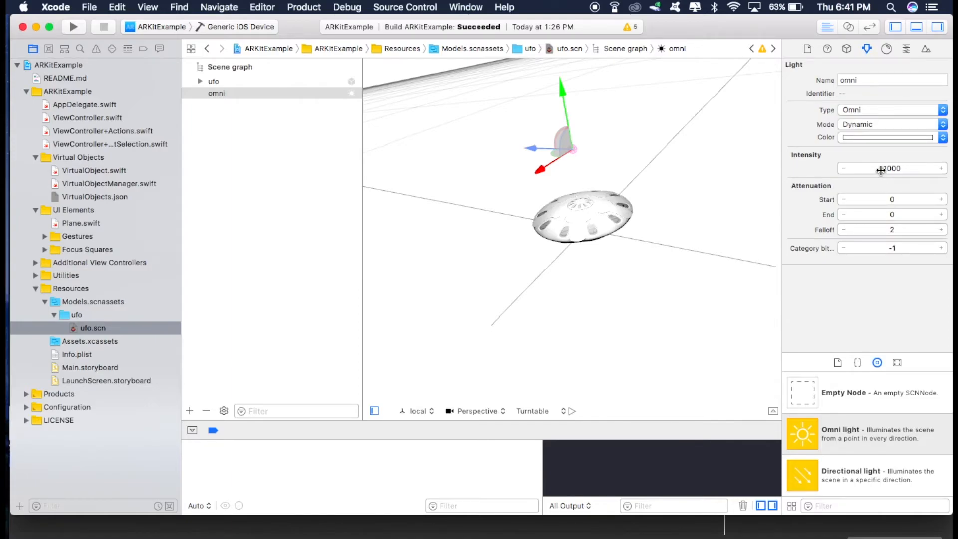
drag(880, 168, 935, 168)
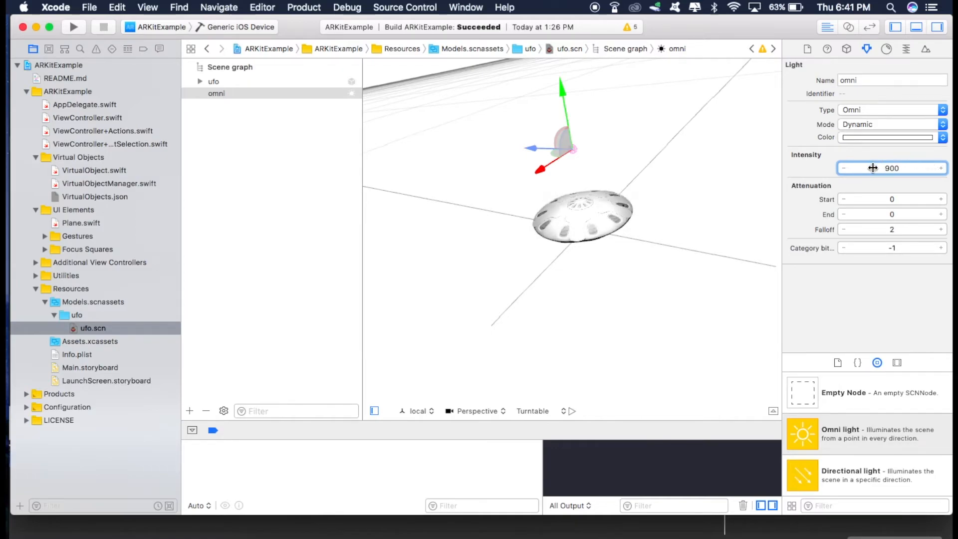
text(1000)
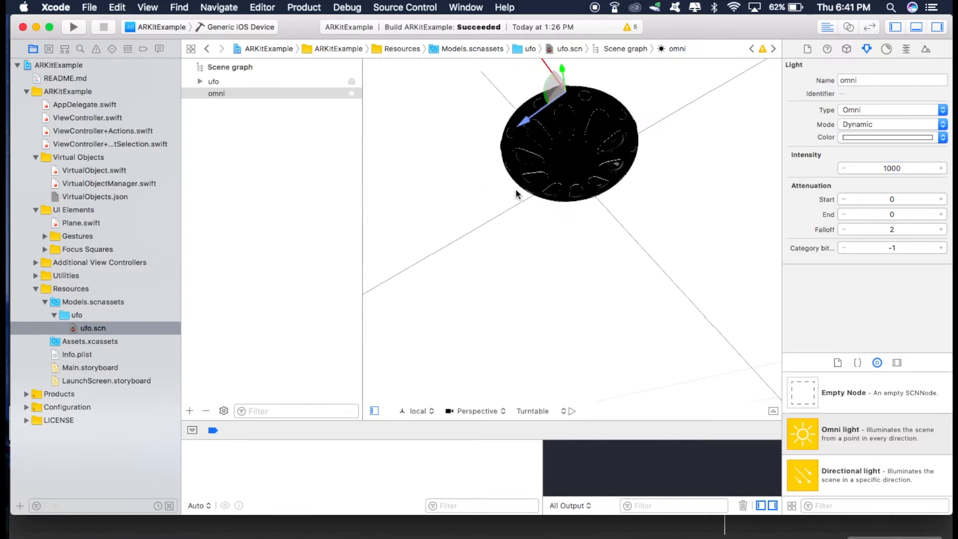
mouse_move(860, 443)
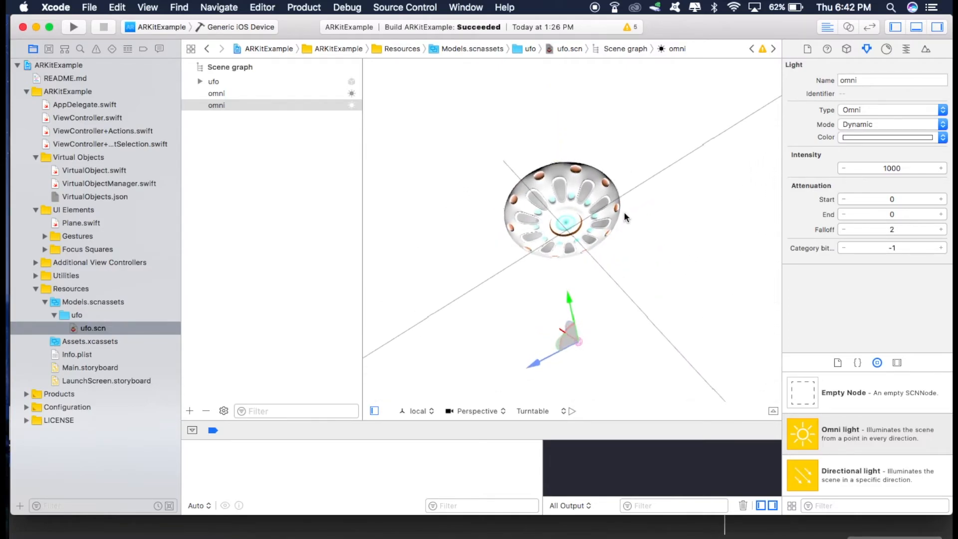
drag(571, 333, 535, 366)
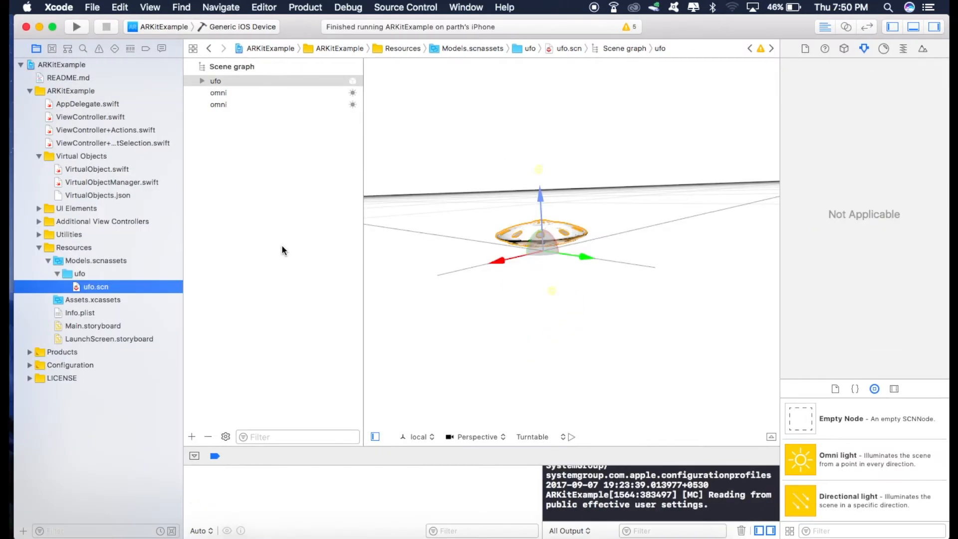
Step: Expand UI Elements and Gestures and open SingleFingerGesture.swift in the editor
click(39, 208)
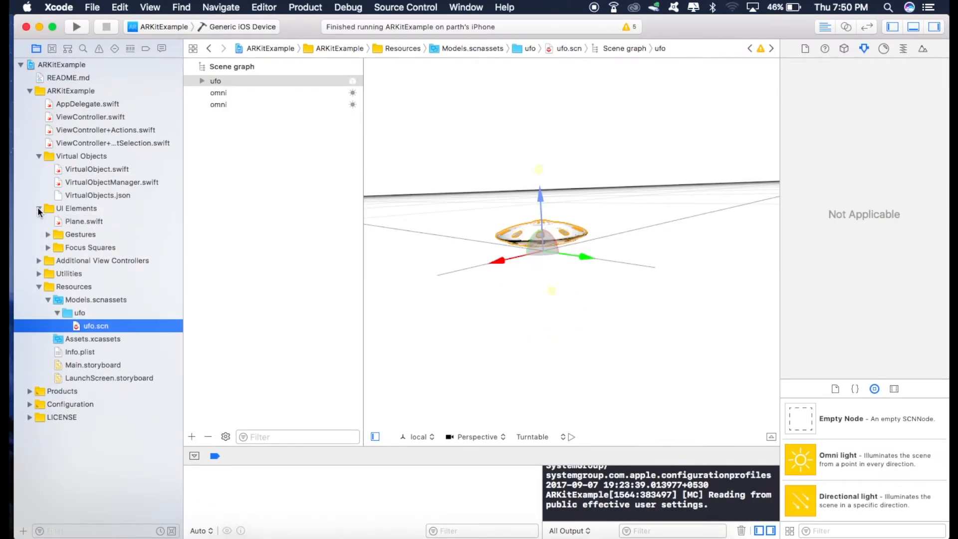
click(48, 234)
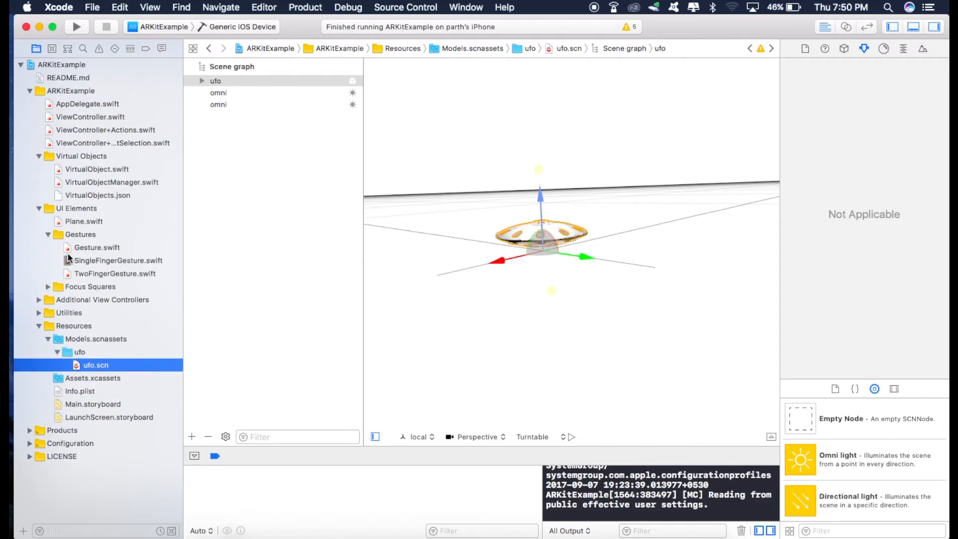
mouse_move(110, 267)
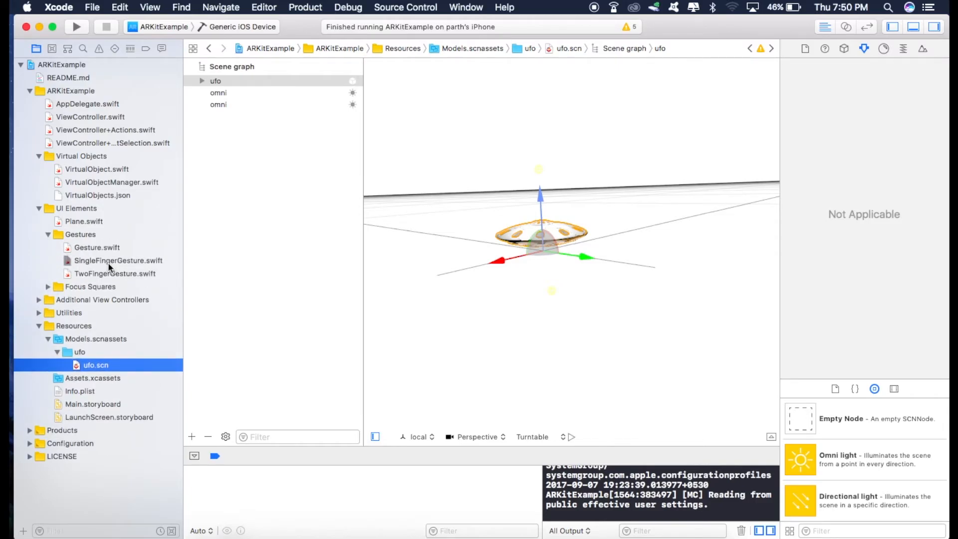
click(119, 260)
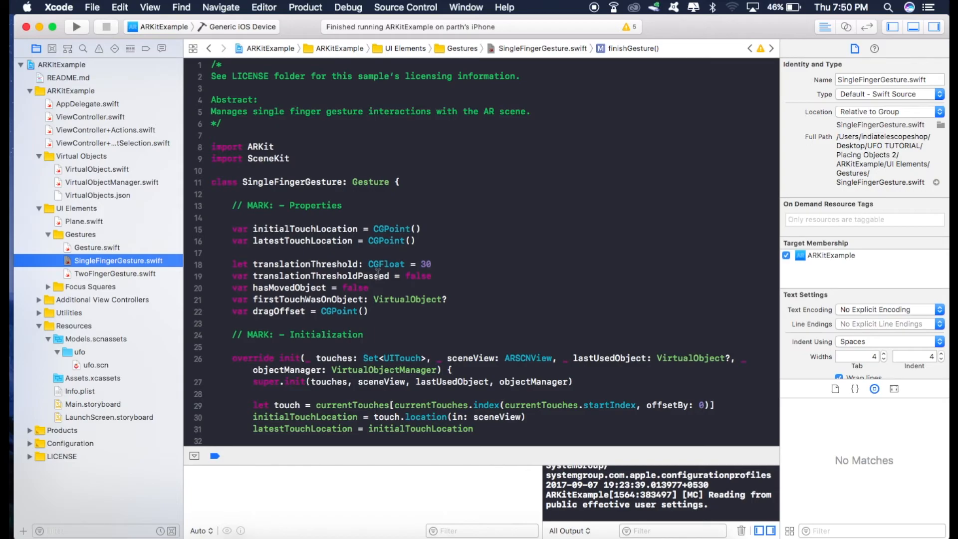
Step: Locate the if object != nil block in finishGesture and write the commented repeating rotateBy runAction
scroll(down, 3)
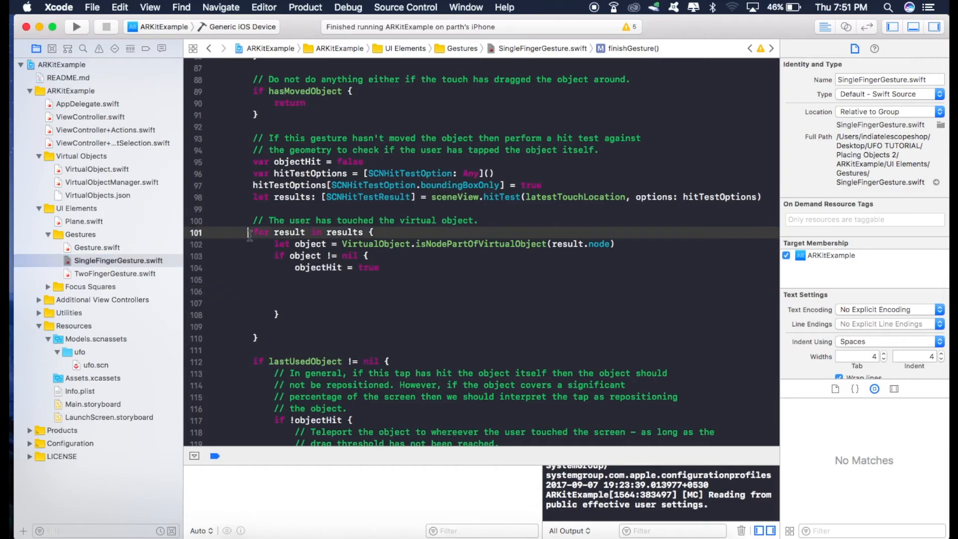
click(263, 338)
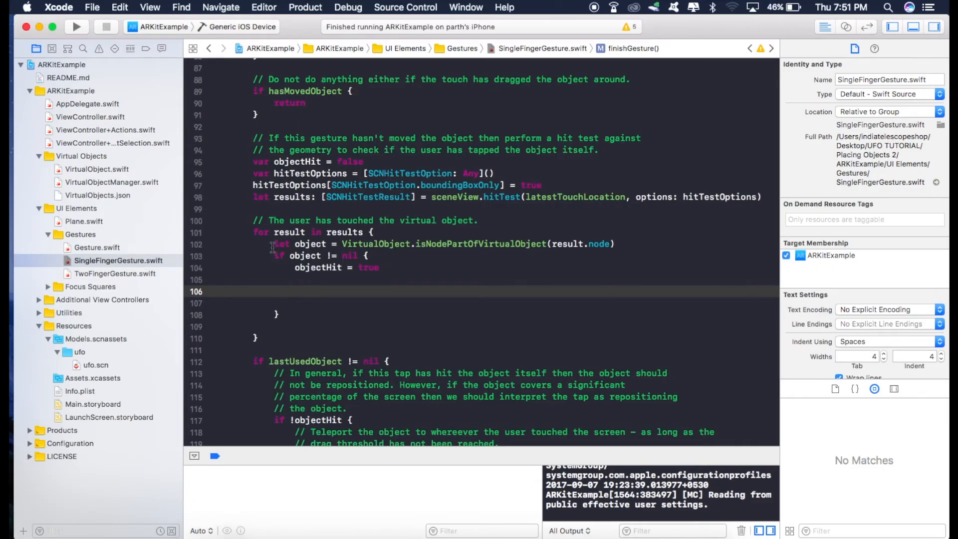
click(383, 268)
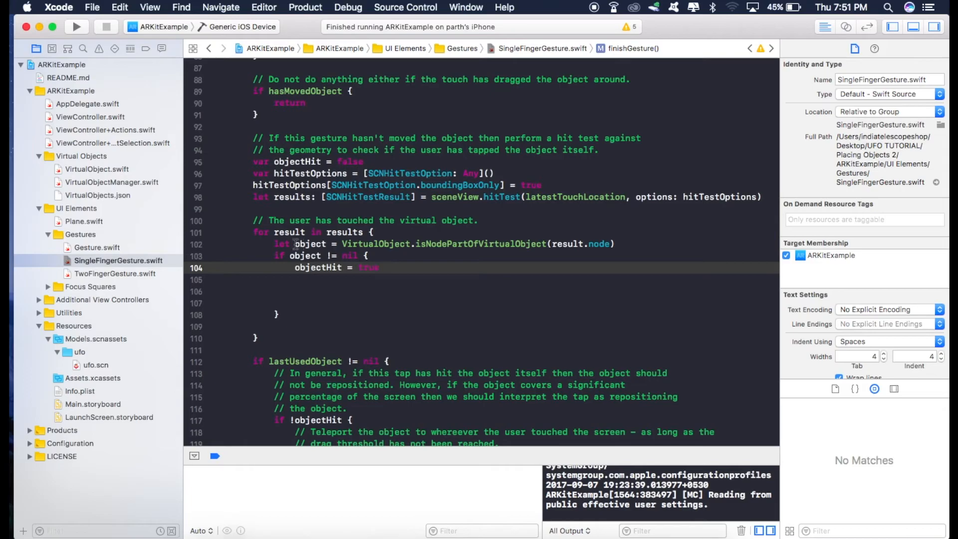
double_click(310, 244)
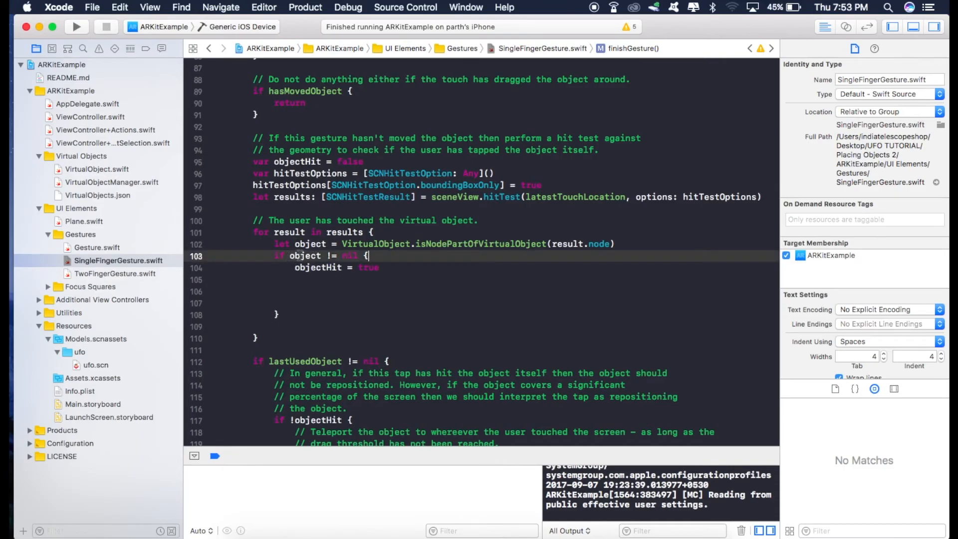
double_click(306, 255)
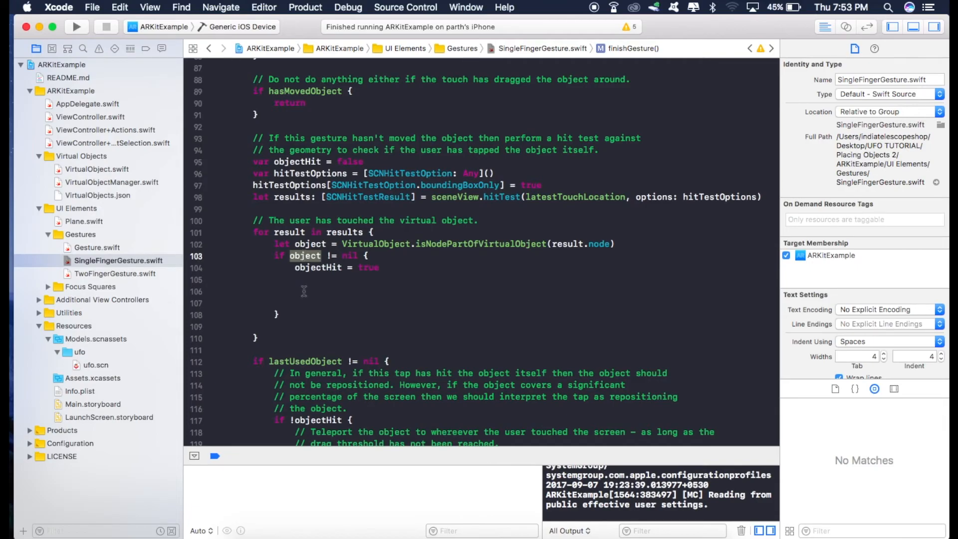
click(285, 290)
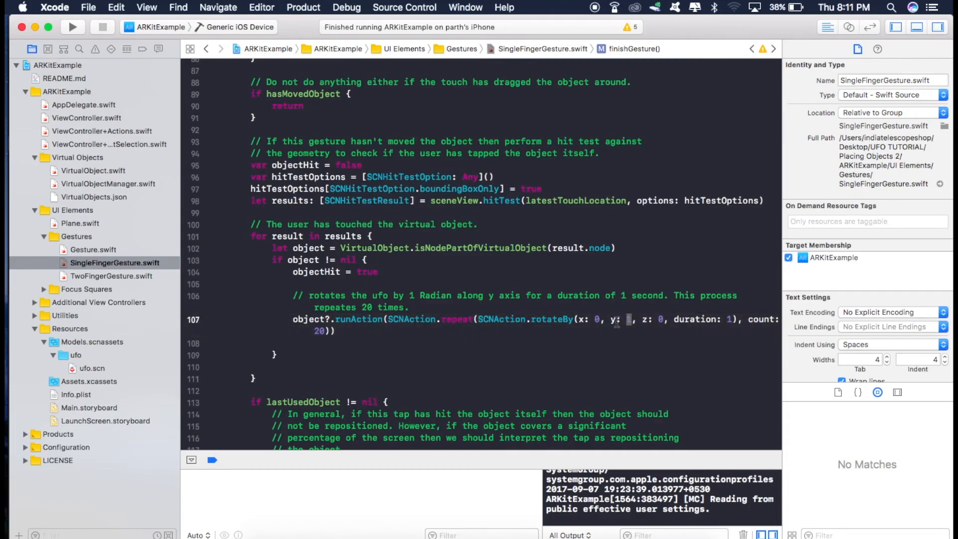
Step: Set rotateBy y to 1 and add a commented SCNAction.move by (0, 2, 0) over 7 seconds
text(1)
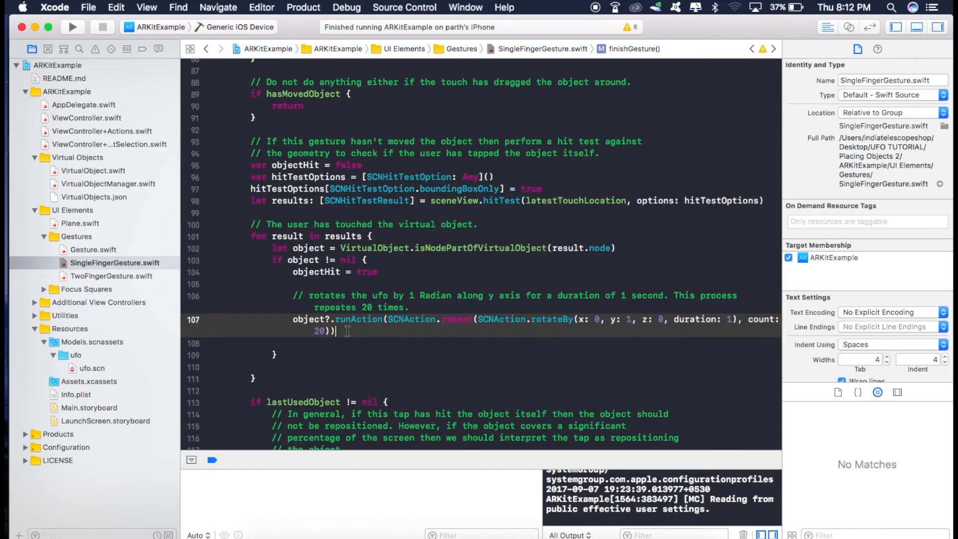
text(// moves the ufo 2 meters in the direction of y axis And it has to complete this movement within 7 seconds.)
text(object?.runAction(SCNAction.move(by:SCNVector3(x: 0, y: 2, z: 0), duration: 7)))
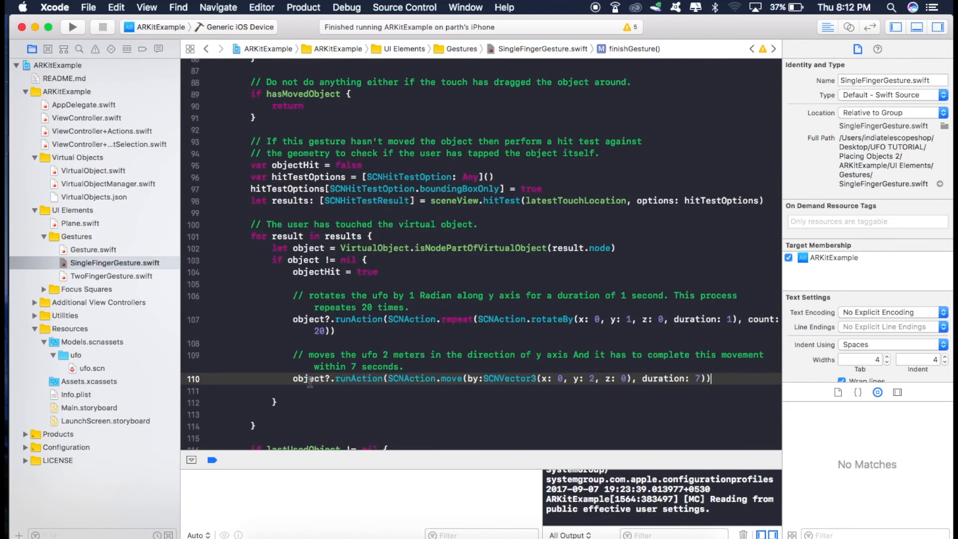
double_click(452, 378)
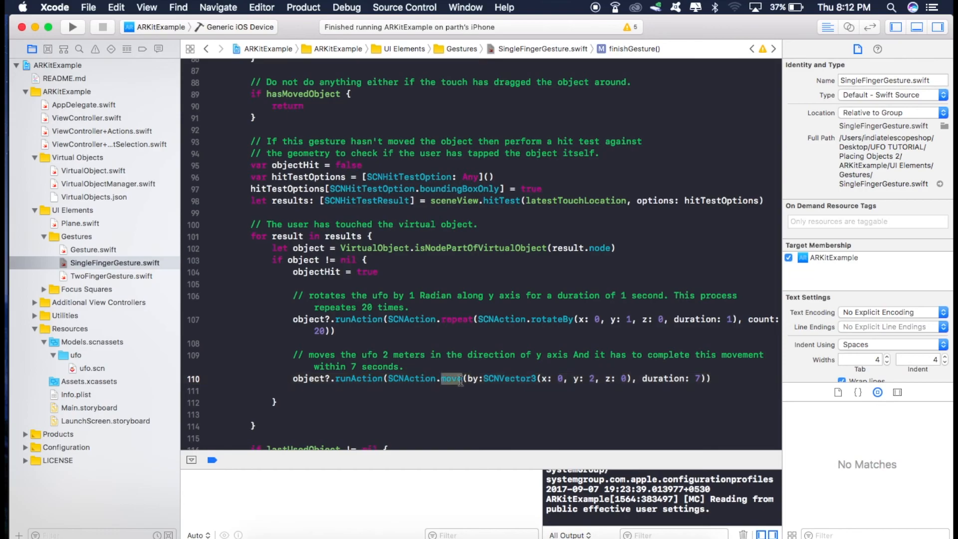
mouse_move(586, 380)
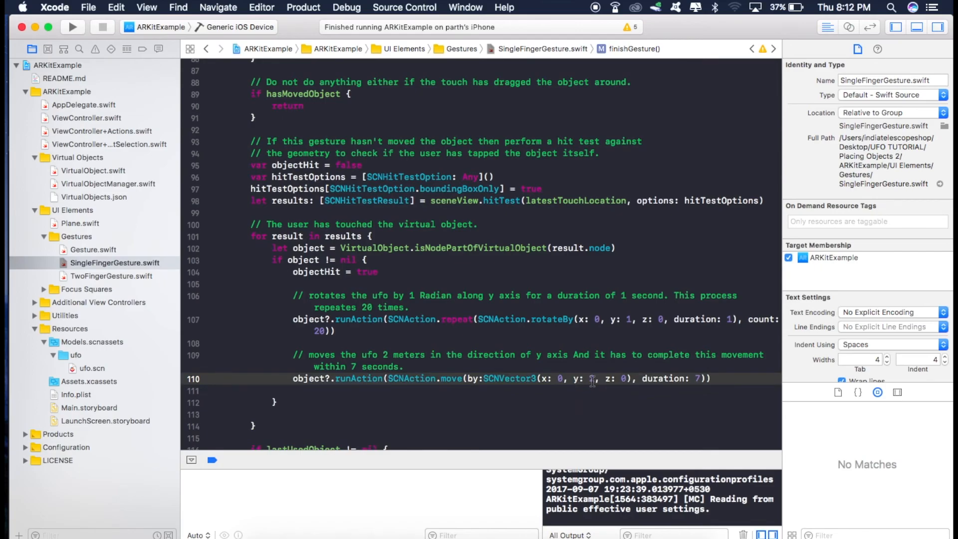
text(2)
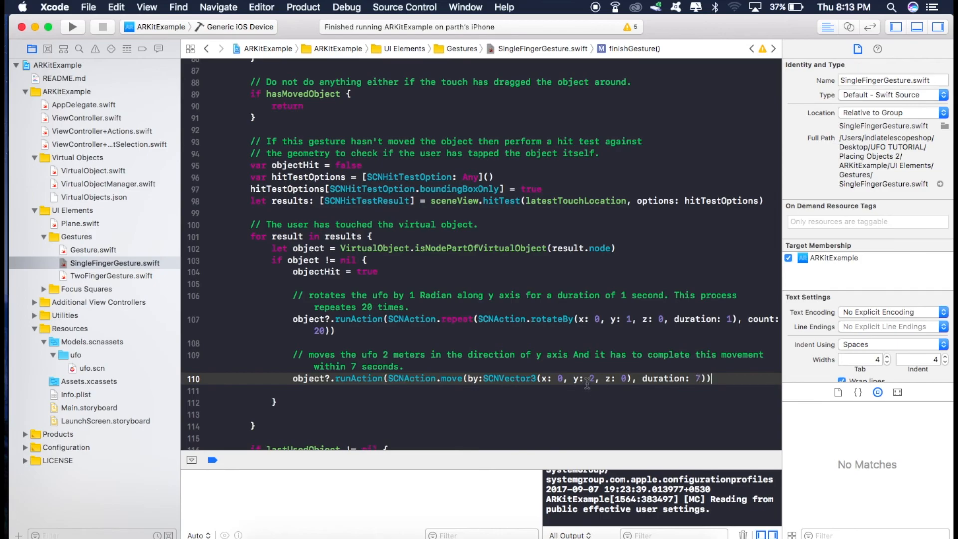
click(591, 378)
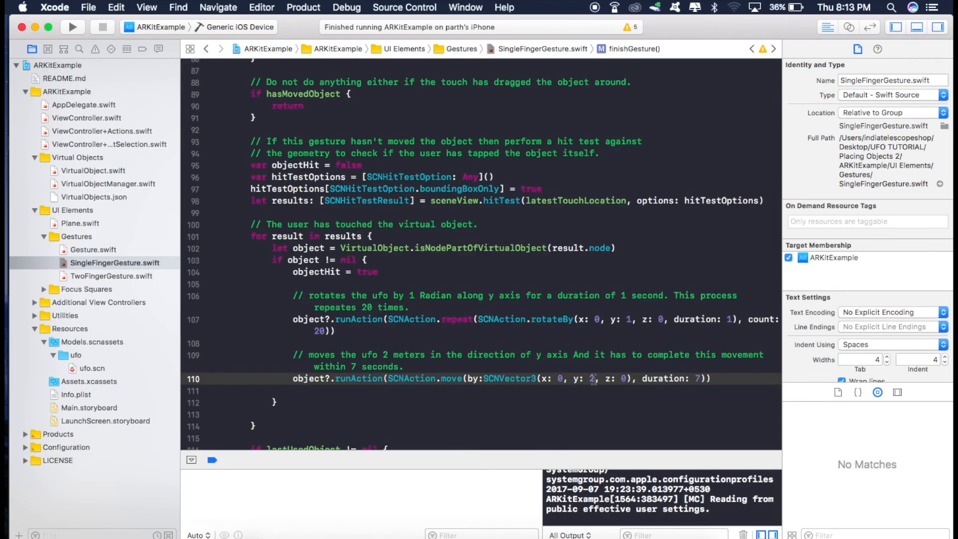